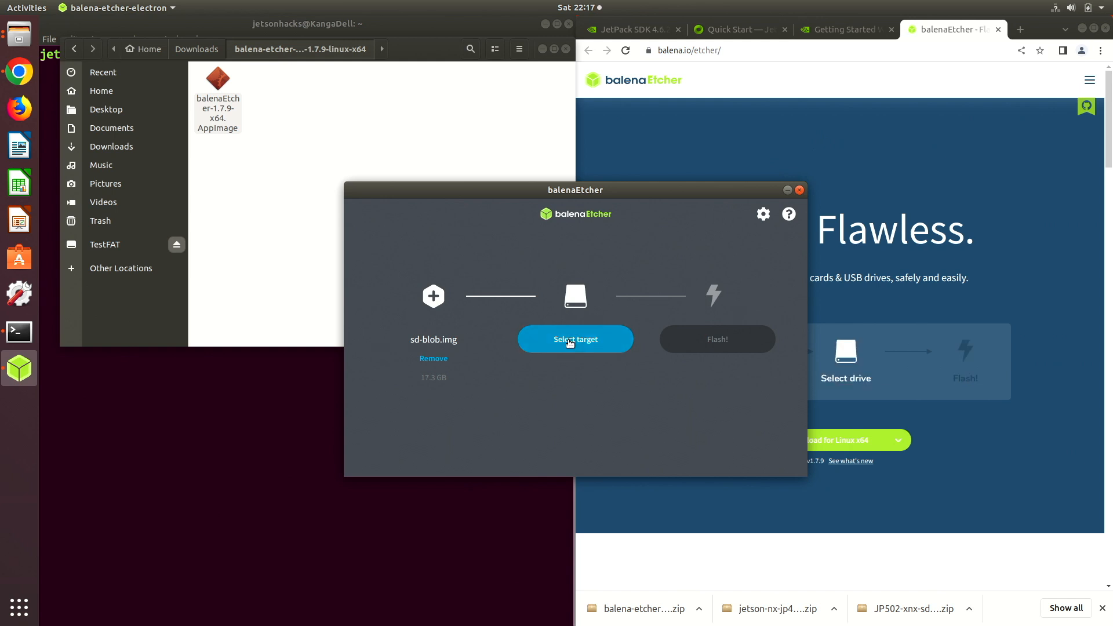
Choose the TestFAT SD card at /dev/sdc as the target drive for sd-blob.img
click(575, 339)
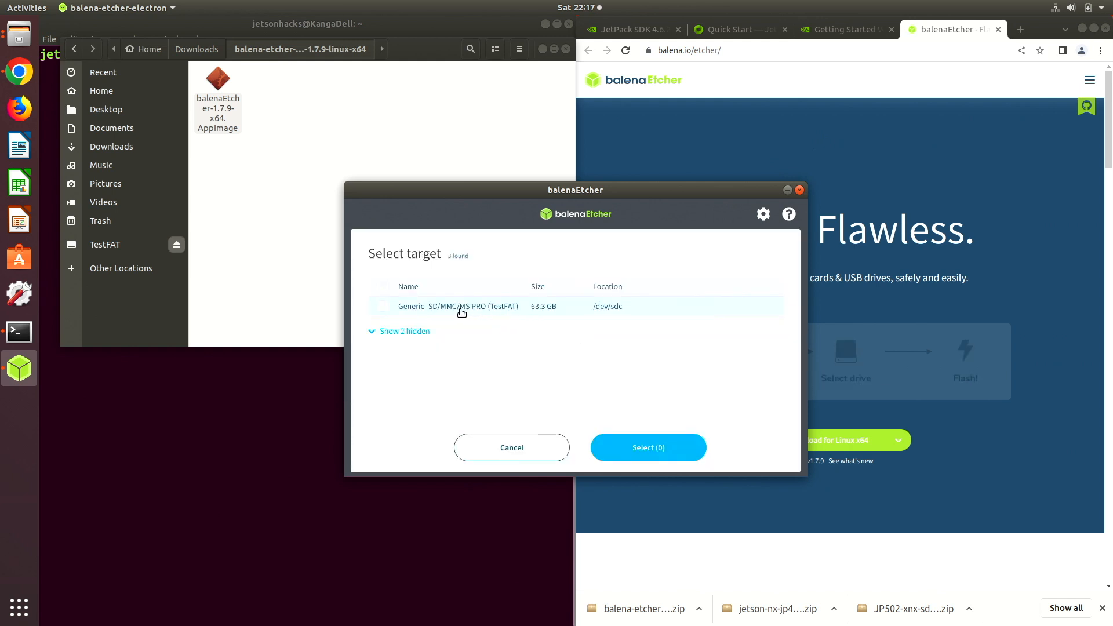
click(383, 306)
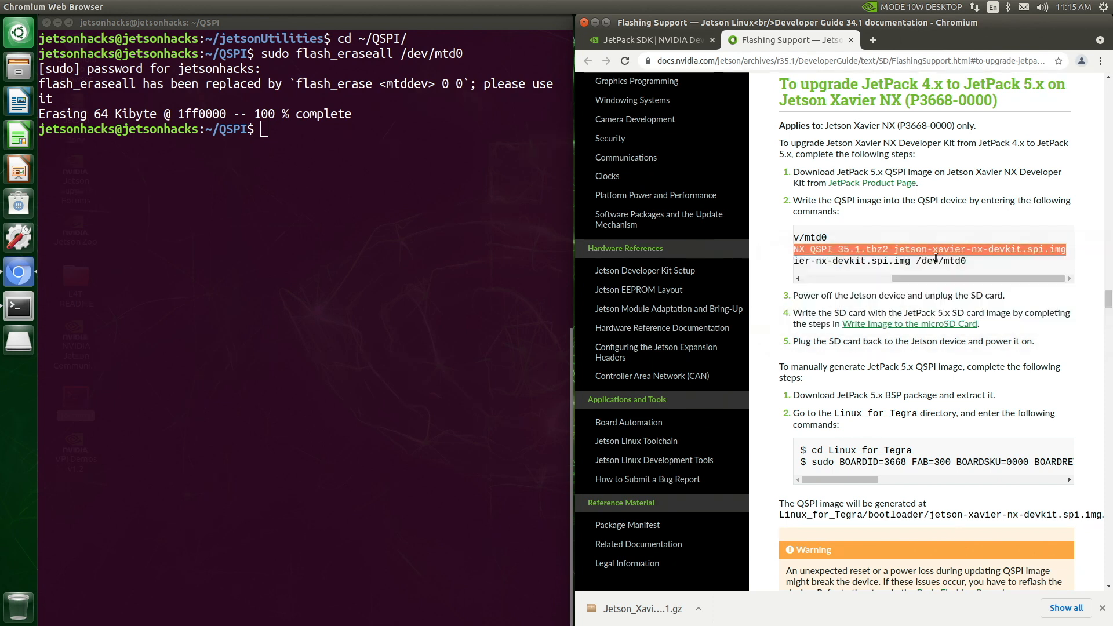
right_click(265, 128)
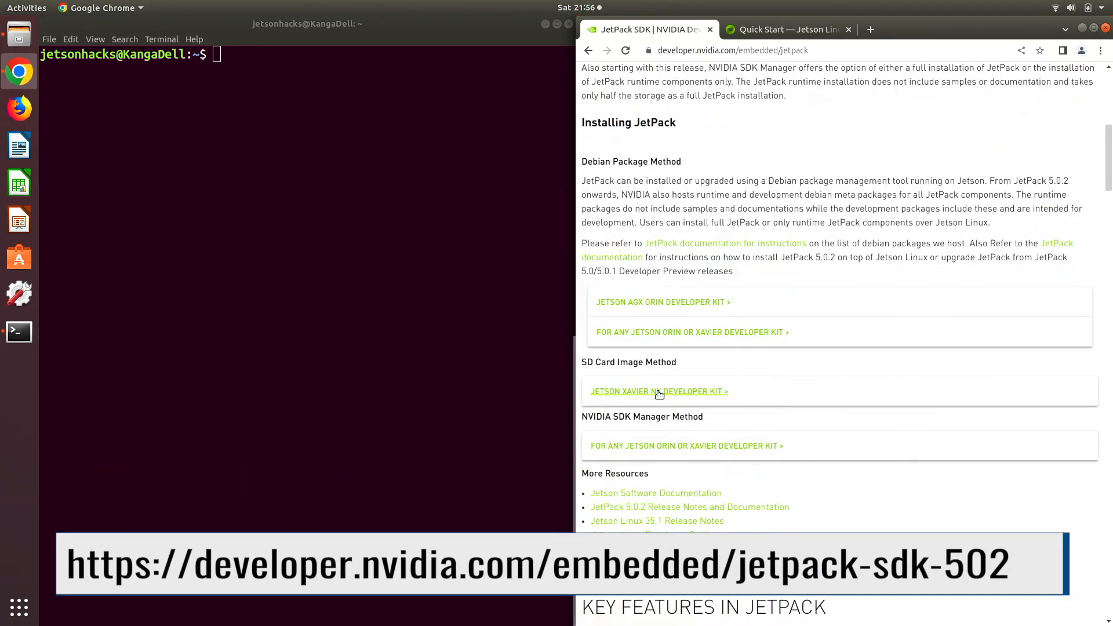
Save the JetPack 5.0.2 SD card image zip into a new JetPack5.0.2 folder
right_click(645, 422)
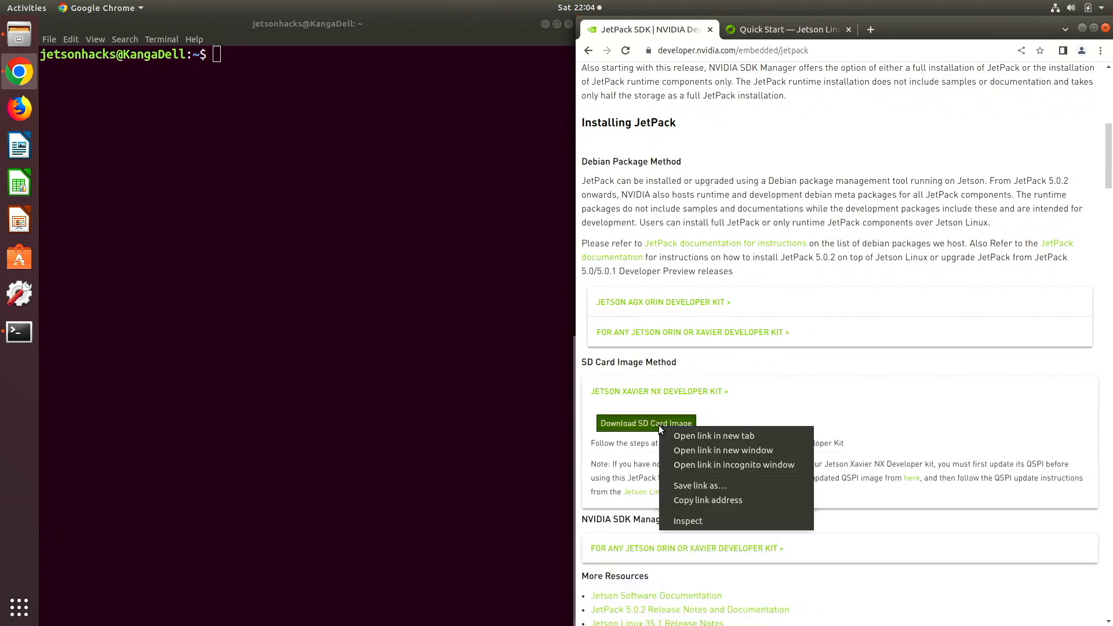
click(700, 486)
text(JetPack5.0.2)
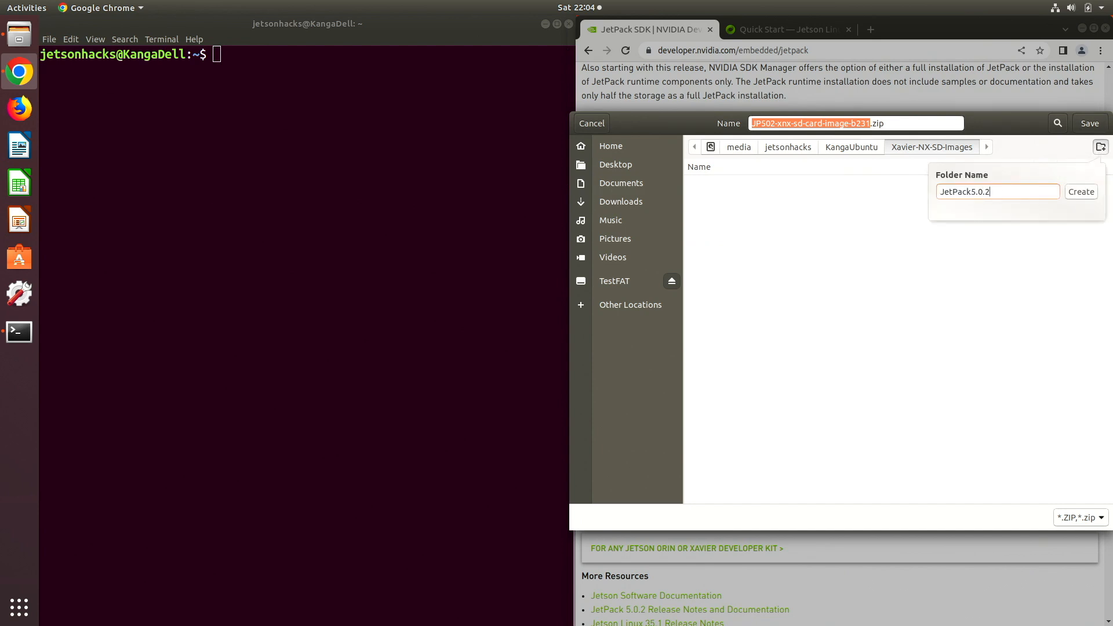
click(1080, 192)
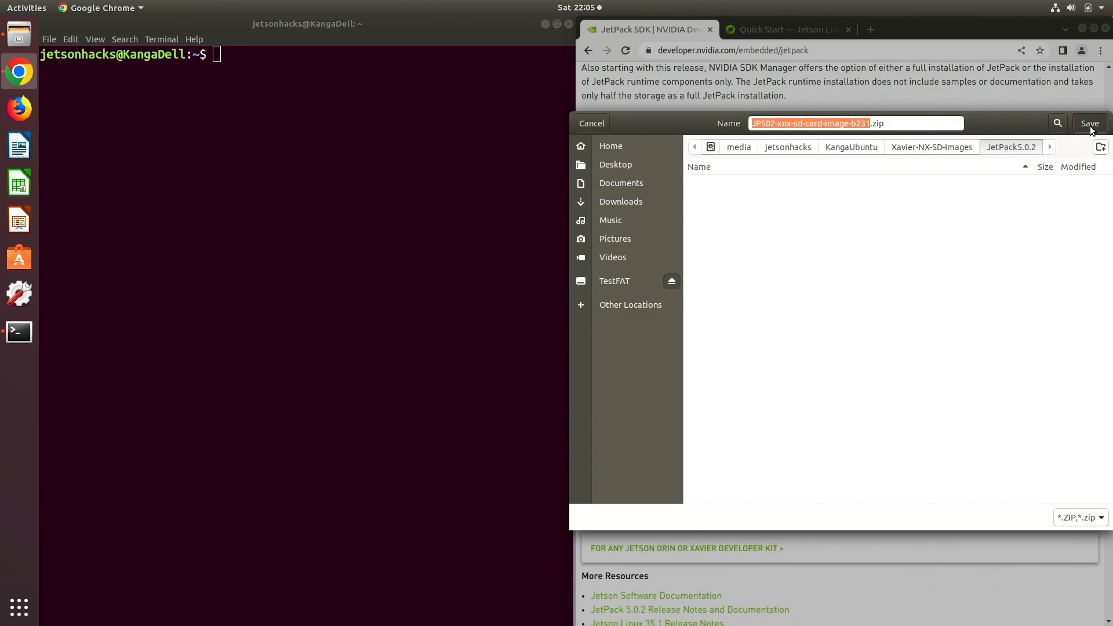
click(591, 123)
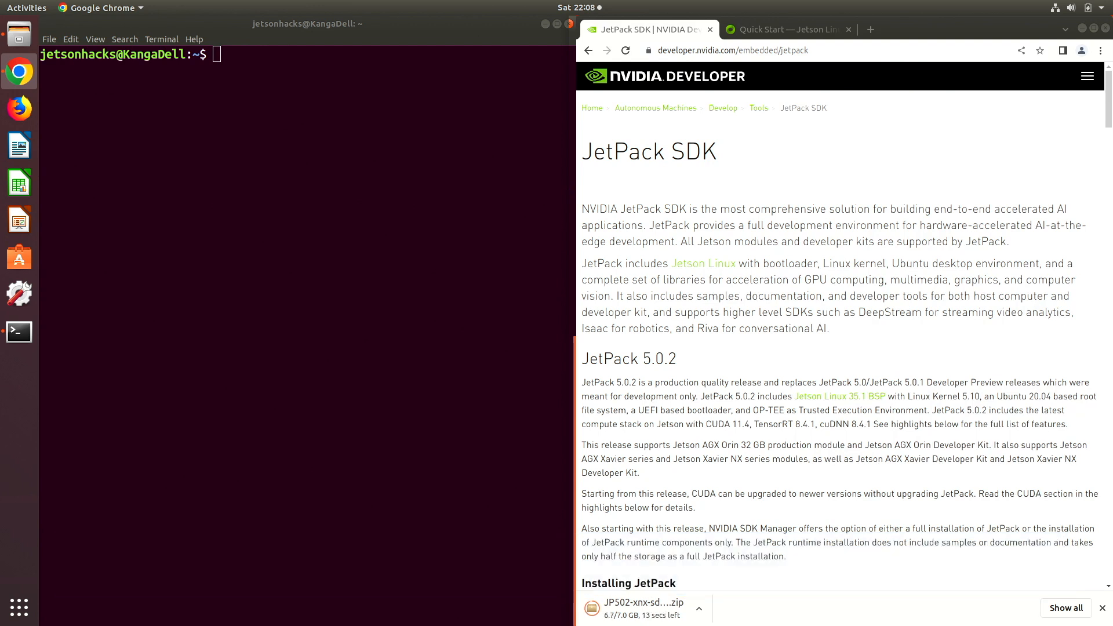
From the JetPack Archive's 4.6.2 page, save the 4.6.1 image zip into JetPack4.6.1
scroll(down, 3)
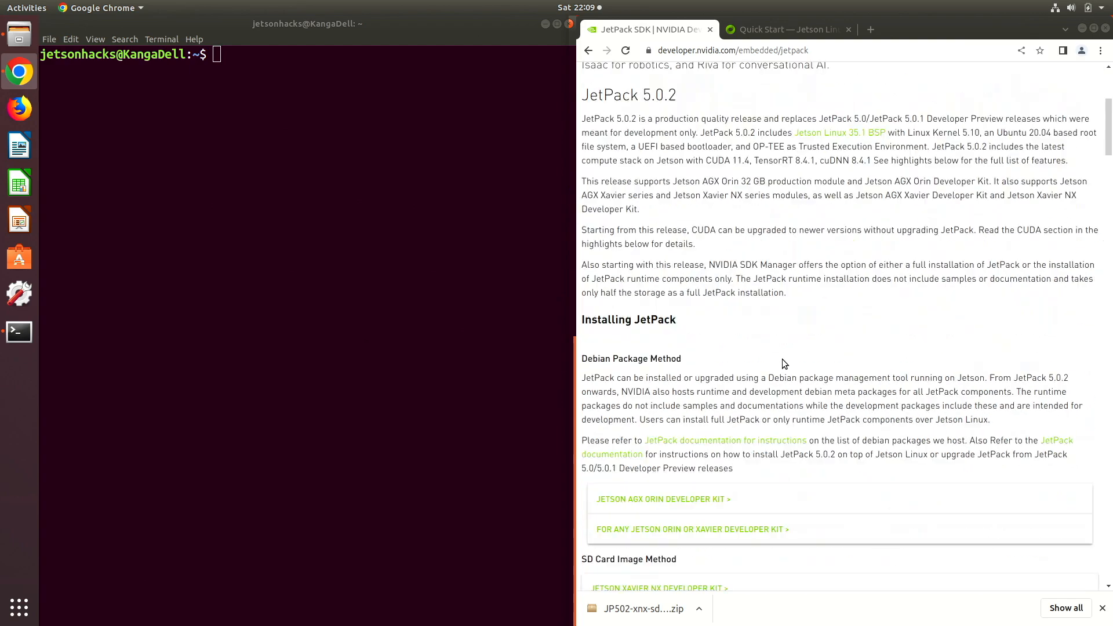
scroll(down, 3)
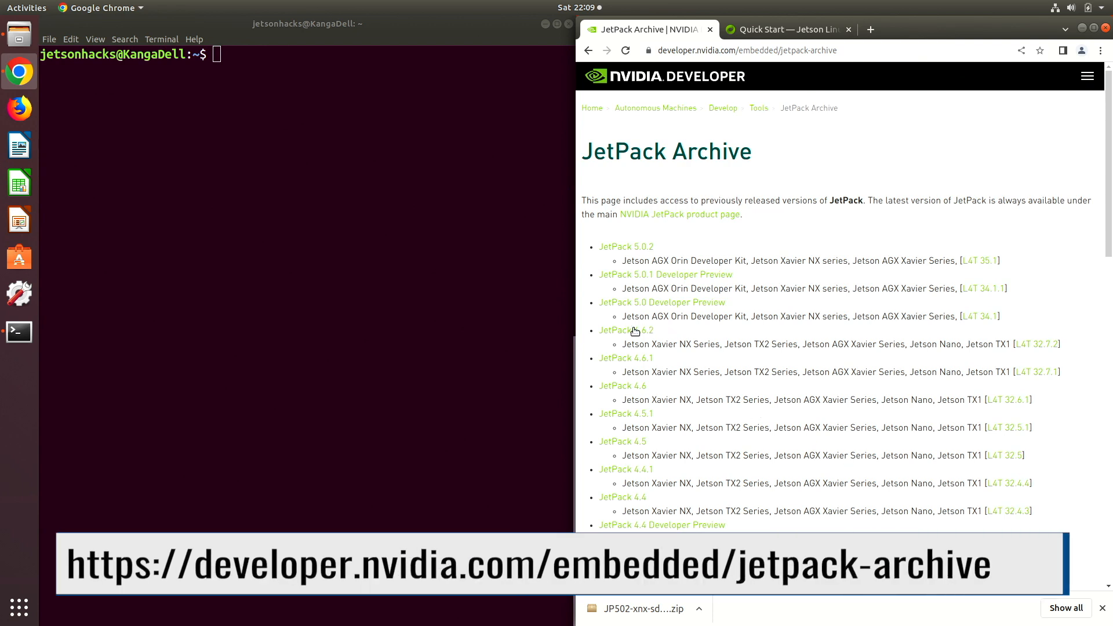
mouse_move(627, 331)
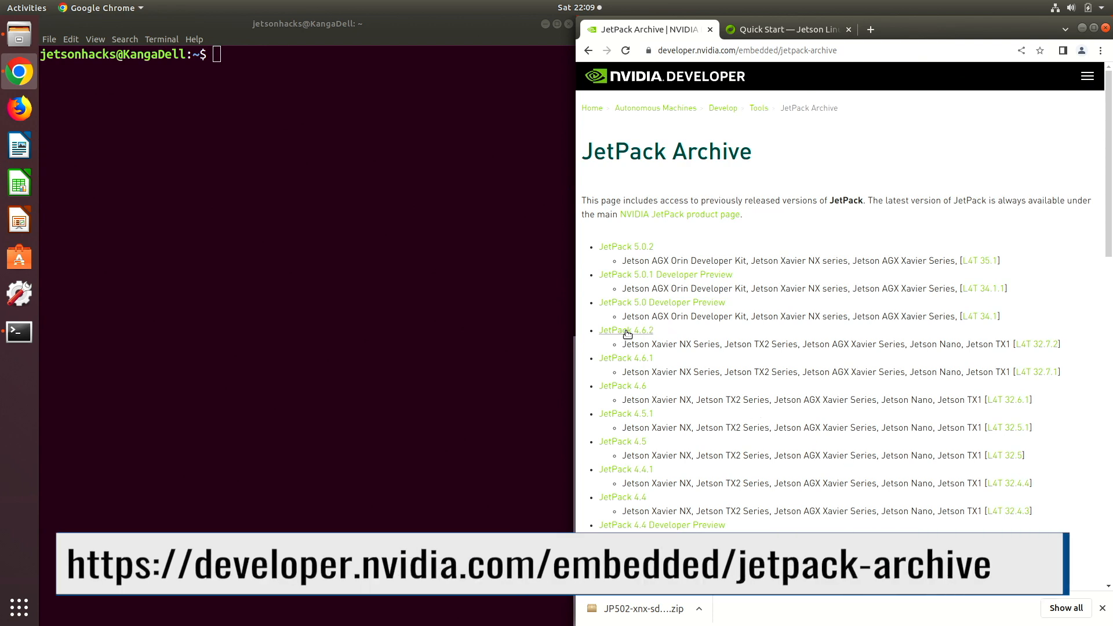
click(625, 331)
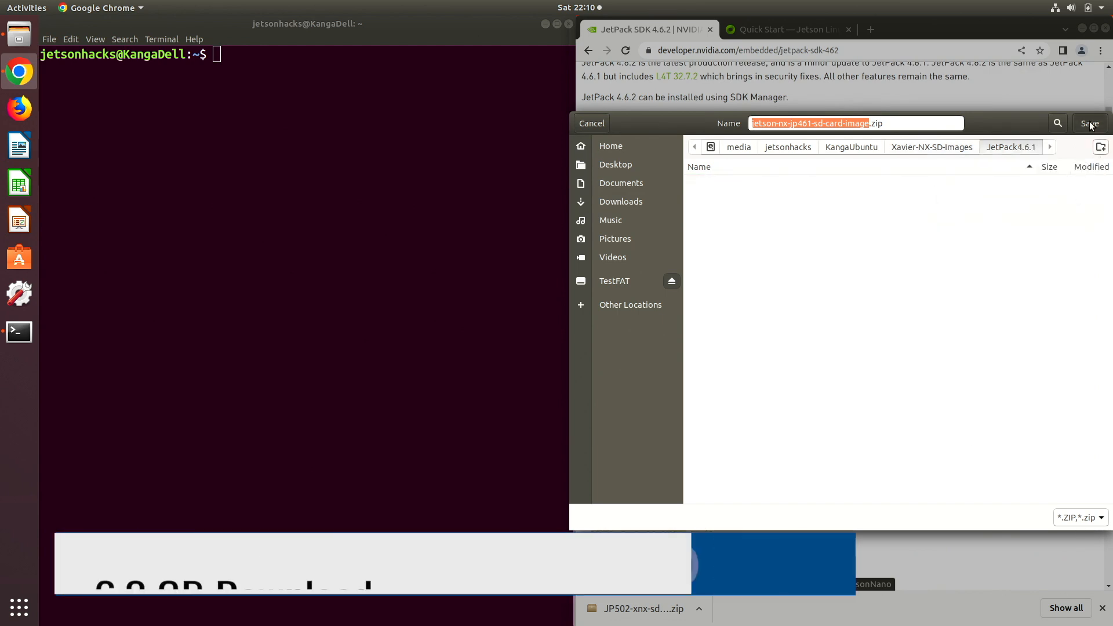
click(1090, 123)
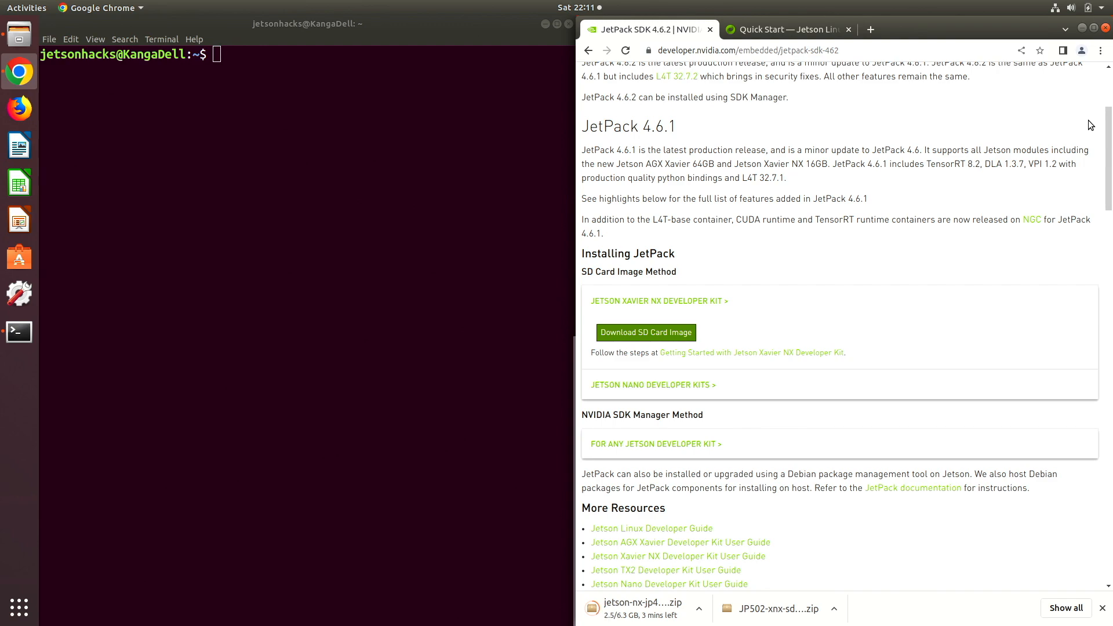
In the Xavier NX getting started guide, expand the Linux write-image instructions
click(751, 353)
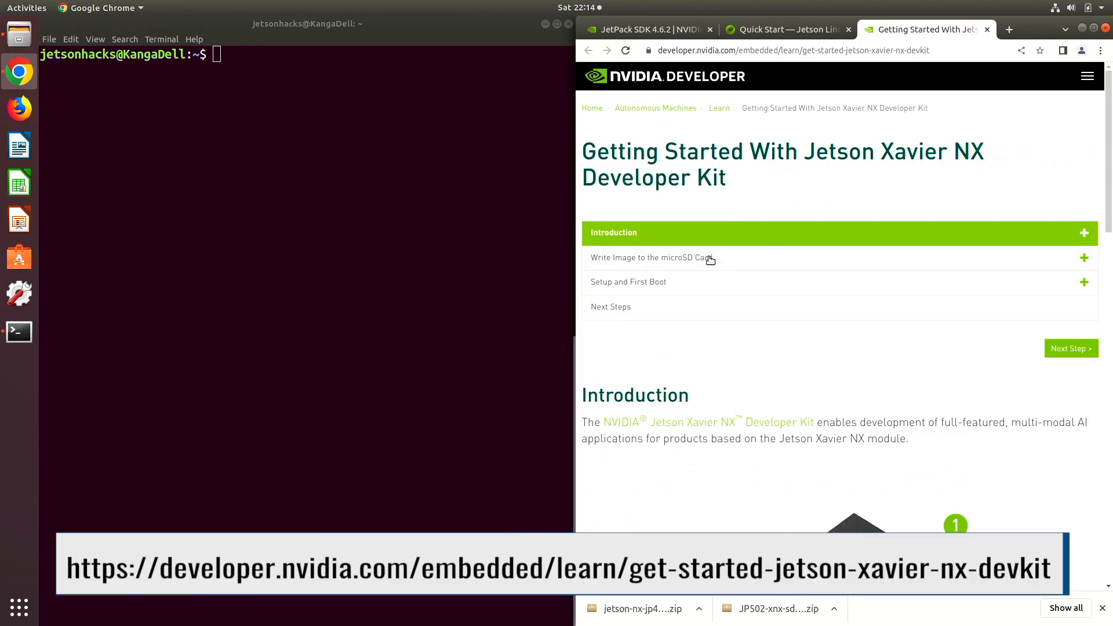
click(648, 257)
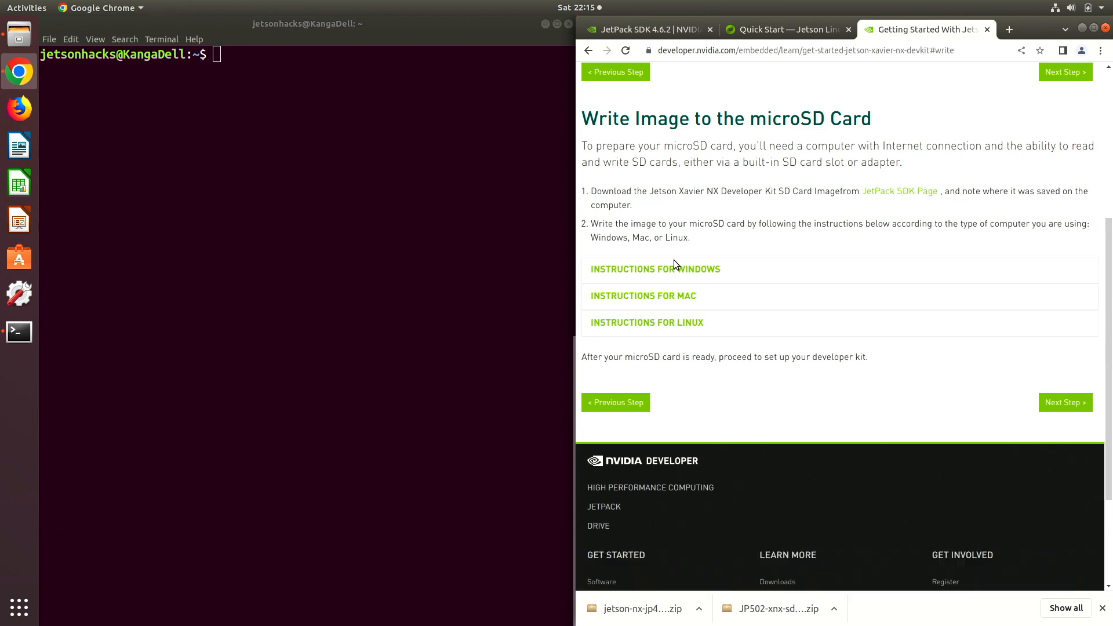
mouse_move(647, 322)
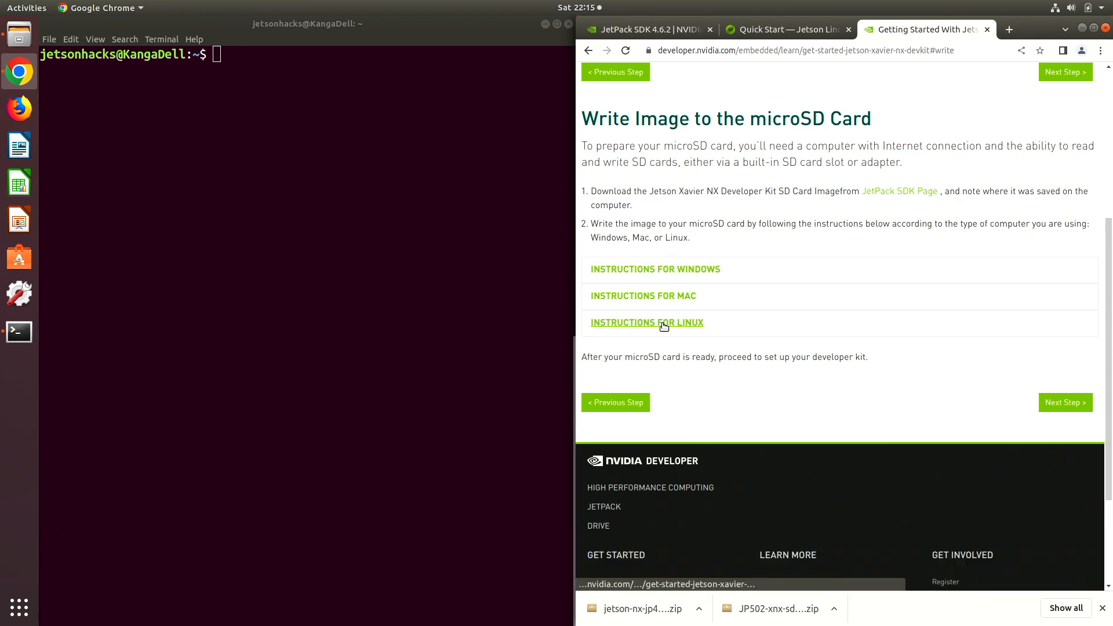
click(647, 322)
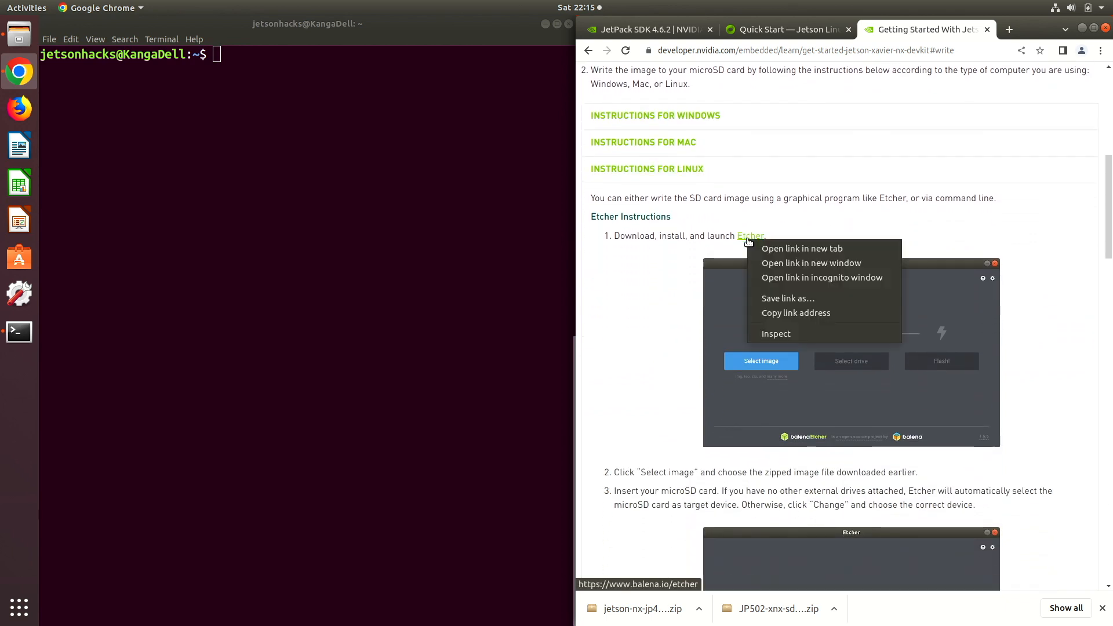
From the Etcher website in a new tab, download Etcher for Linux x64
click(802, 248)
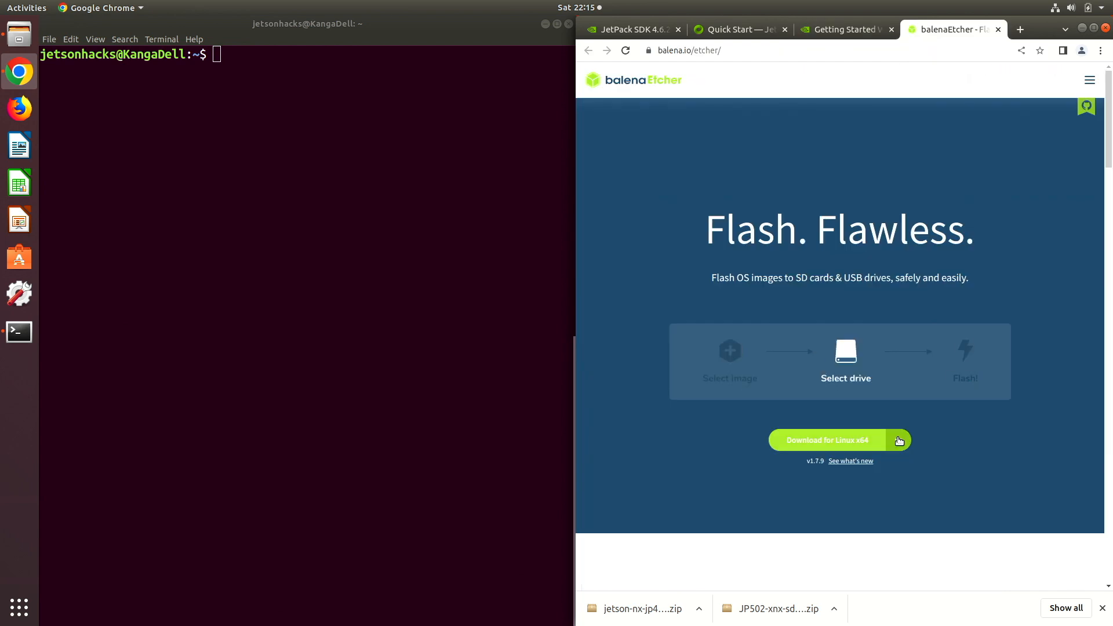
click(699, 609)
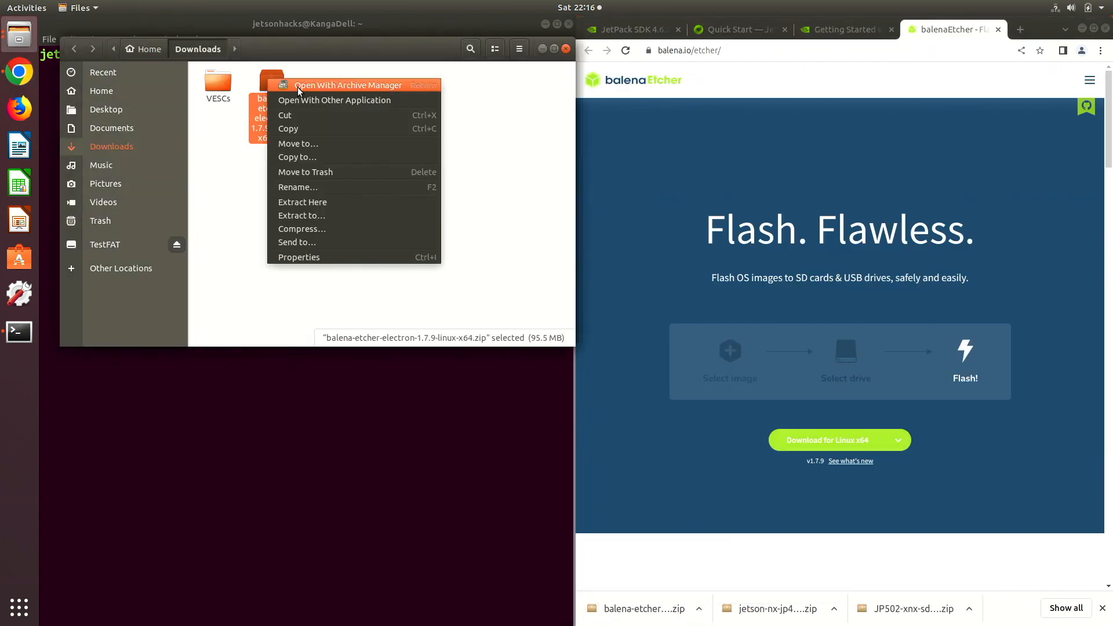
Extract the Etcher zip and launch the balenaEtcher 1.7.9 AppImage
click(302, 201)
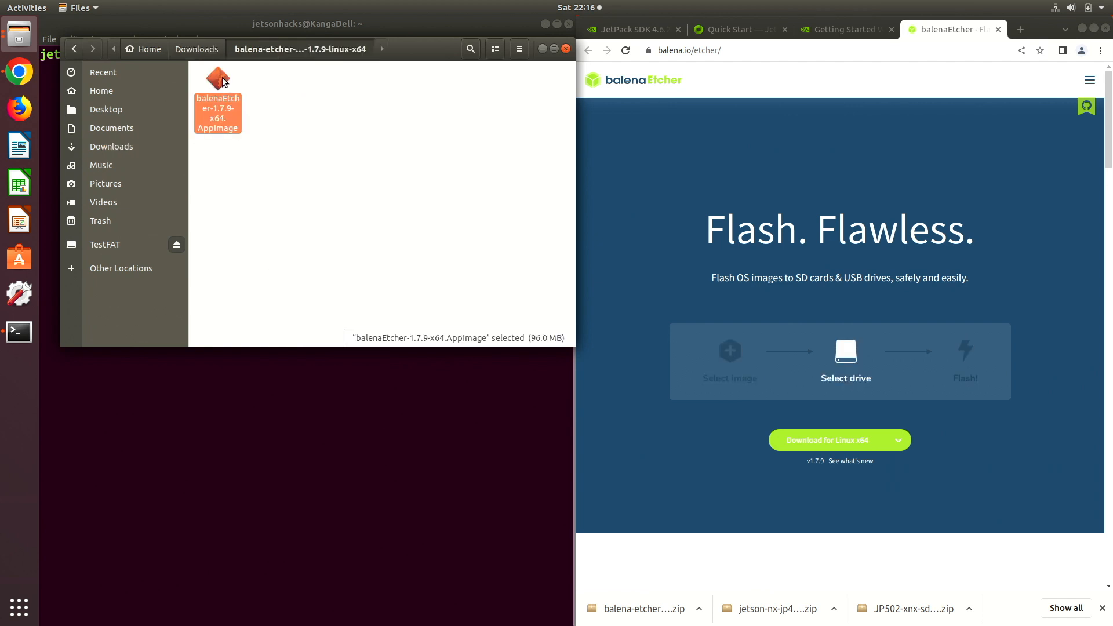
double_click(216, 78)
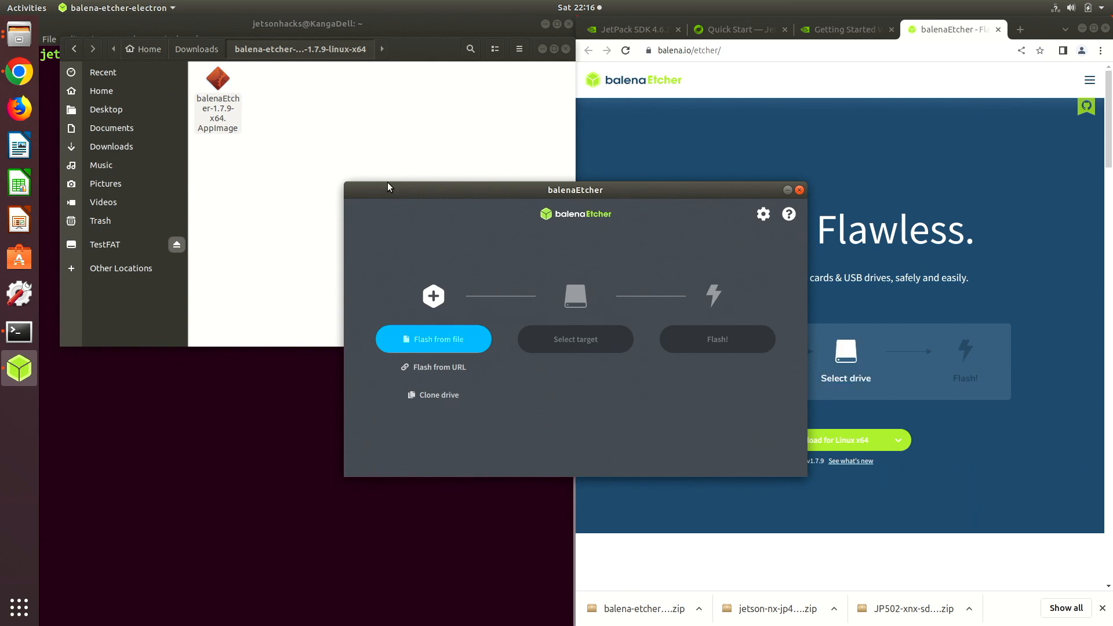
mouse_move(433, 339)
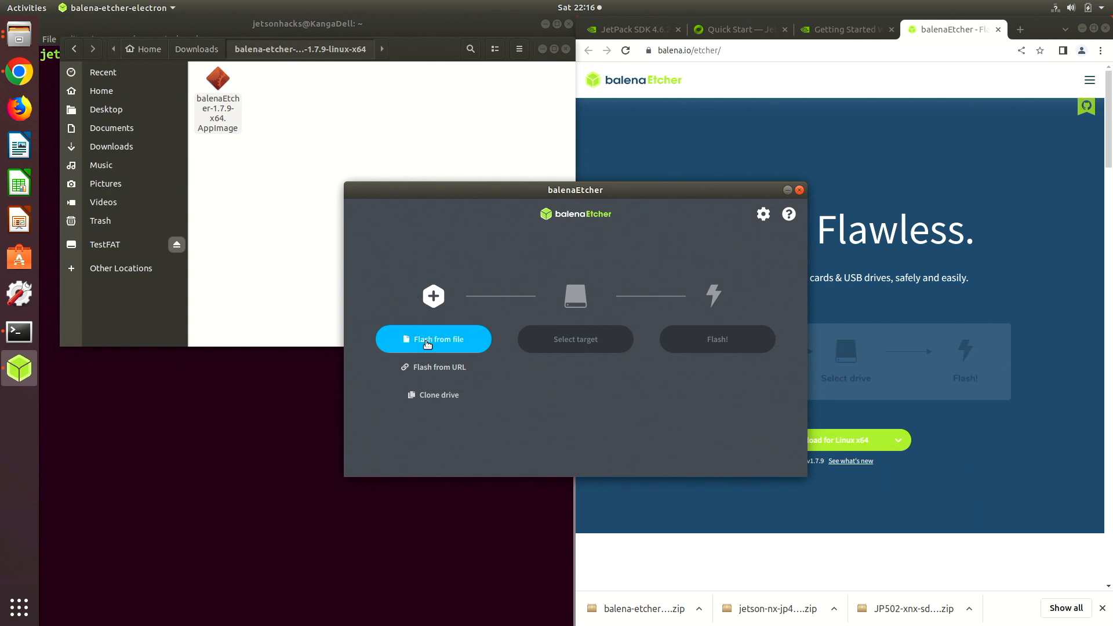
Load the JetPack 5.0.2 SD card image zip as the image to flash
click(433, 339)
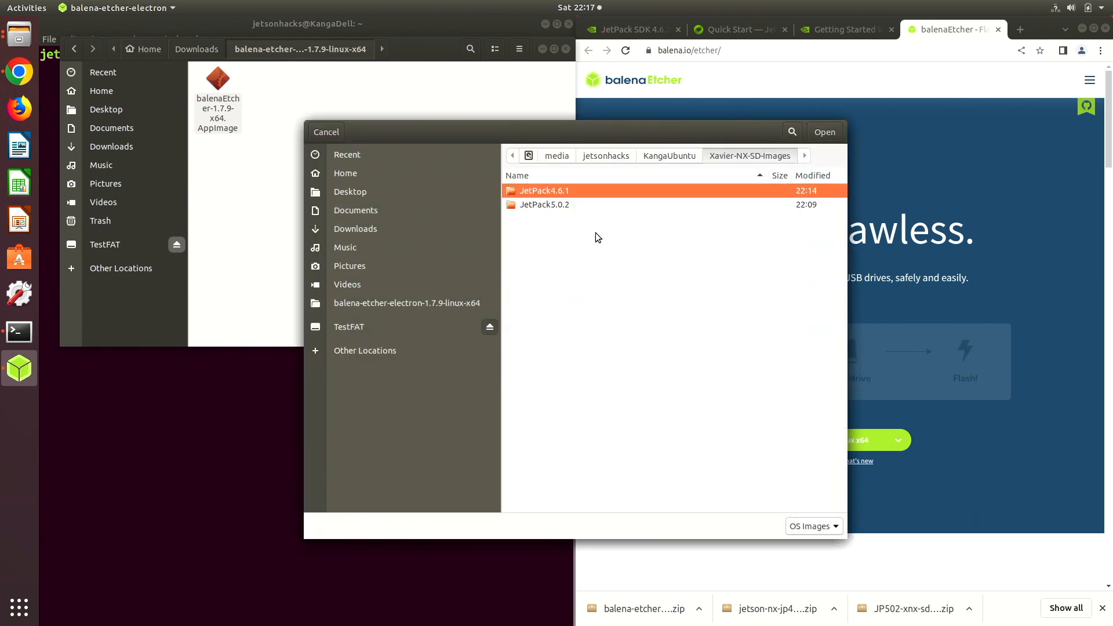
double_click(545, 204)
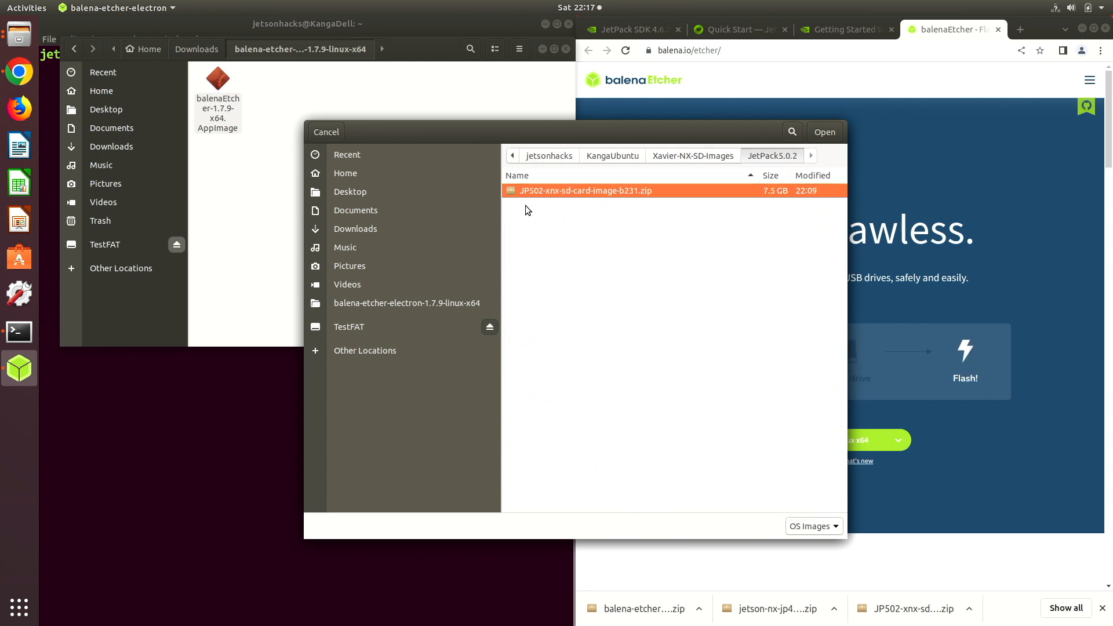
click(824, 131)
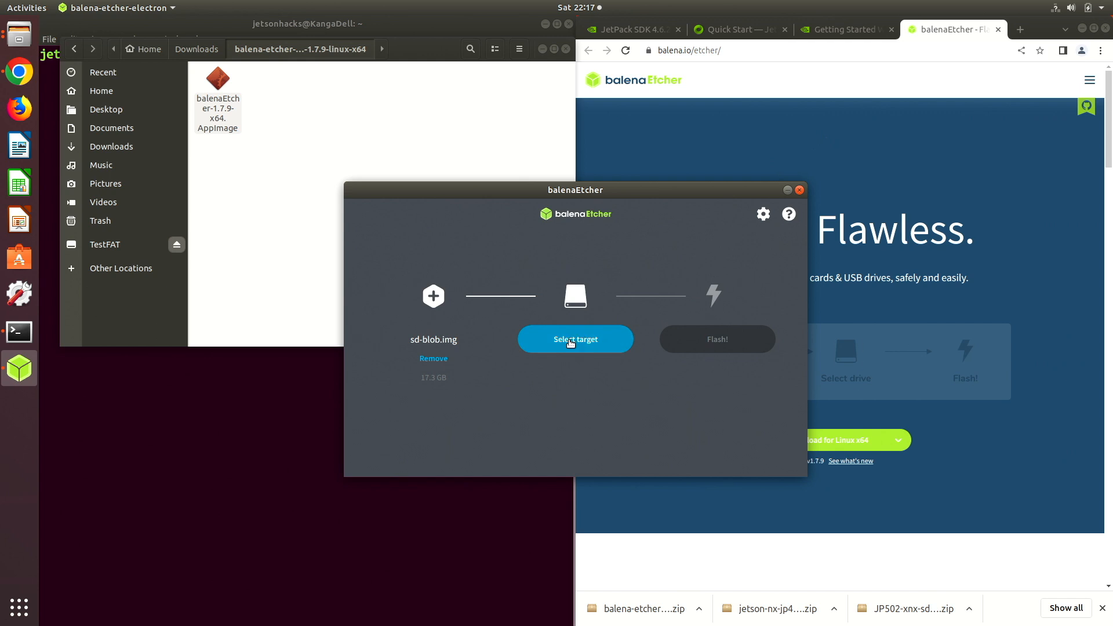
Target the TestFAT SD card, start flashing and authenticate with administrator rights
click(574, 339)
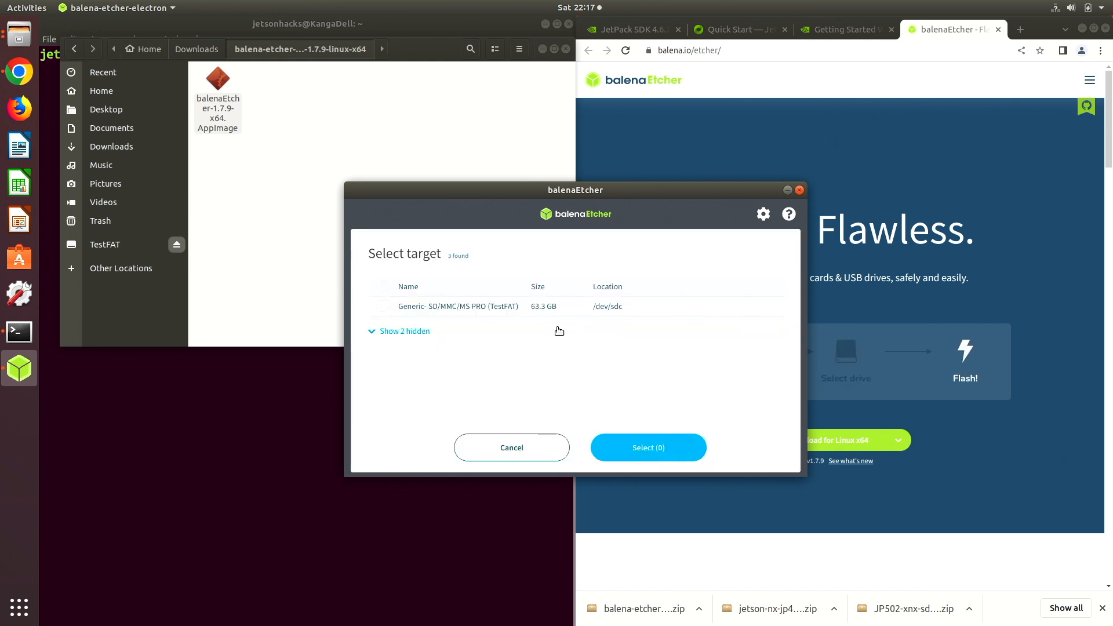
click(383, 306)
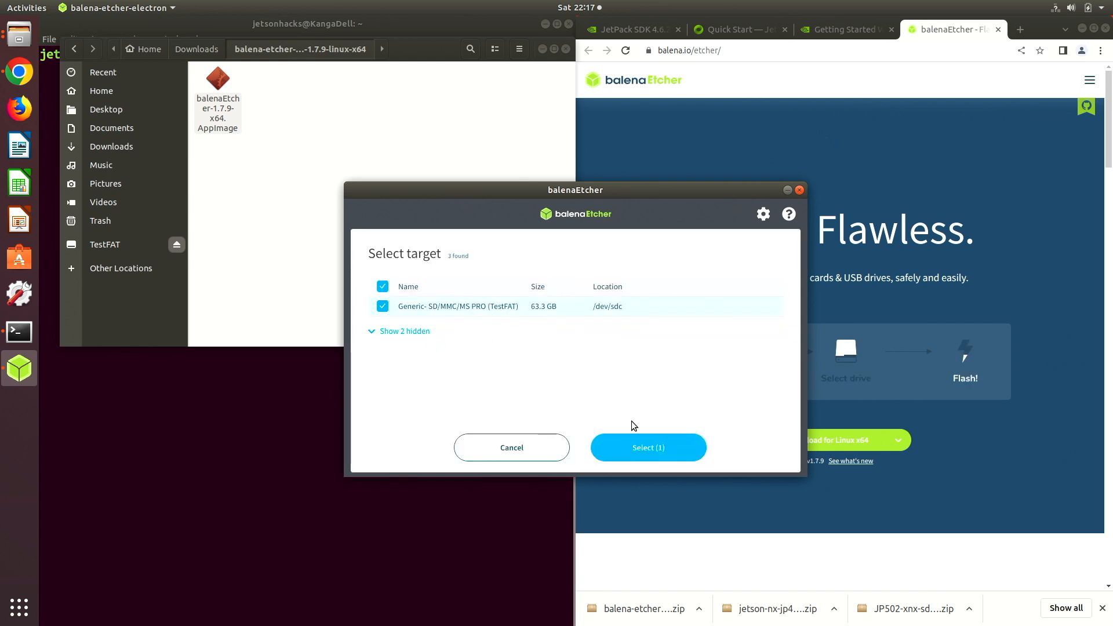
click(647, 448)
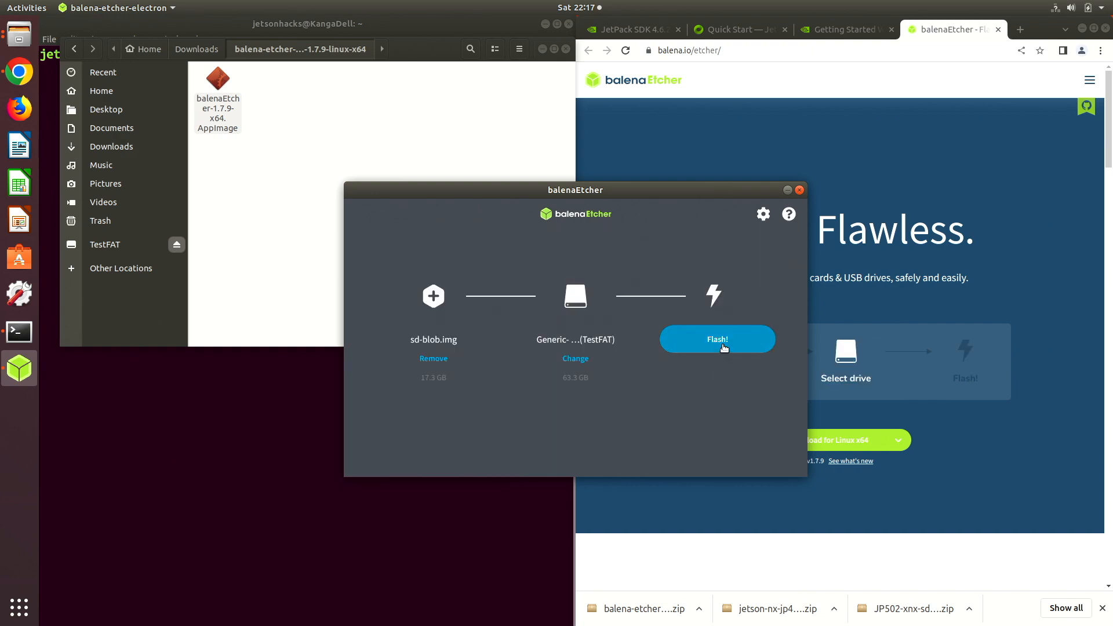
click(717, 338)
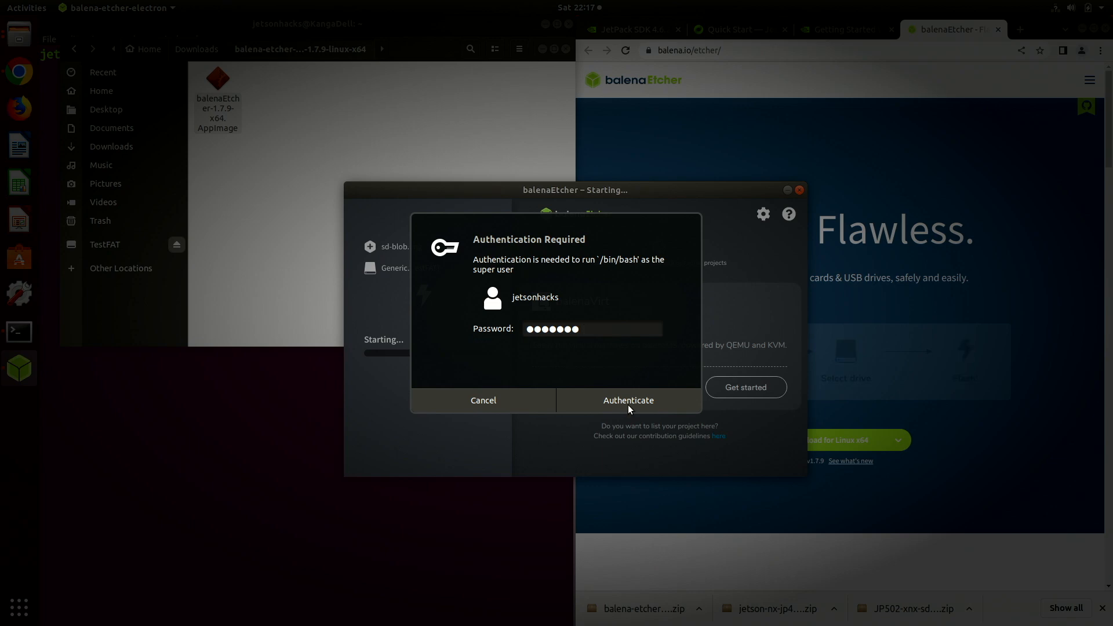
click(627, 400)
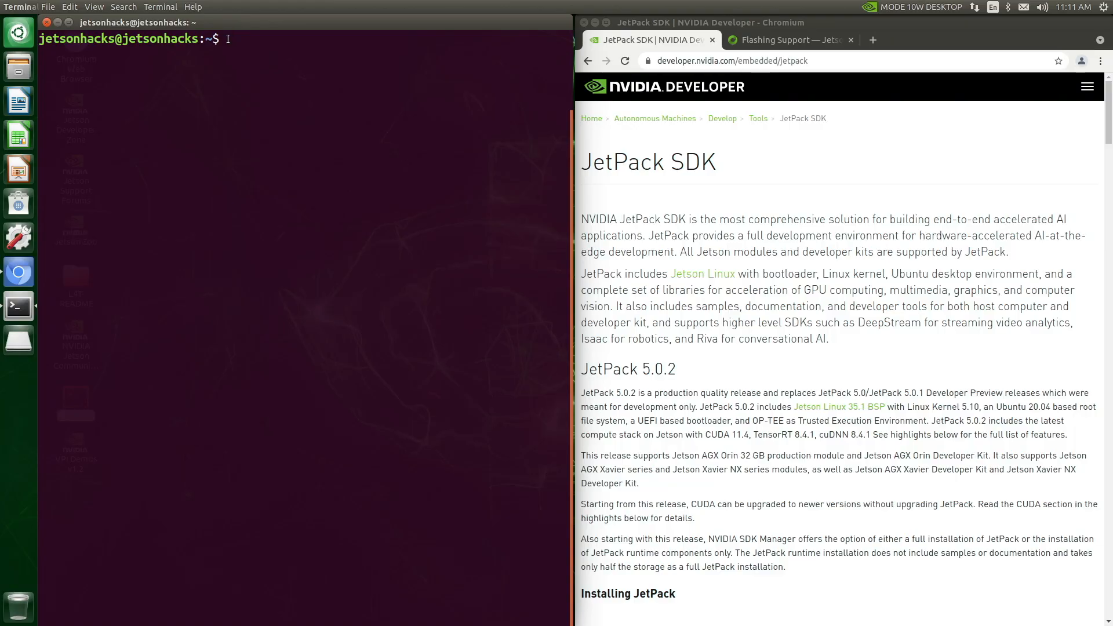
text(git clone https://github.com/)
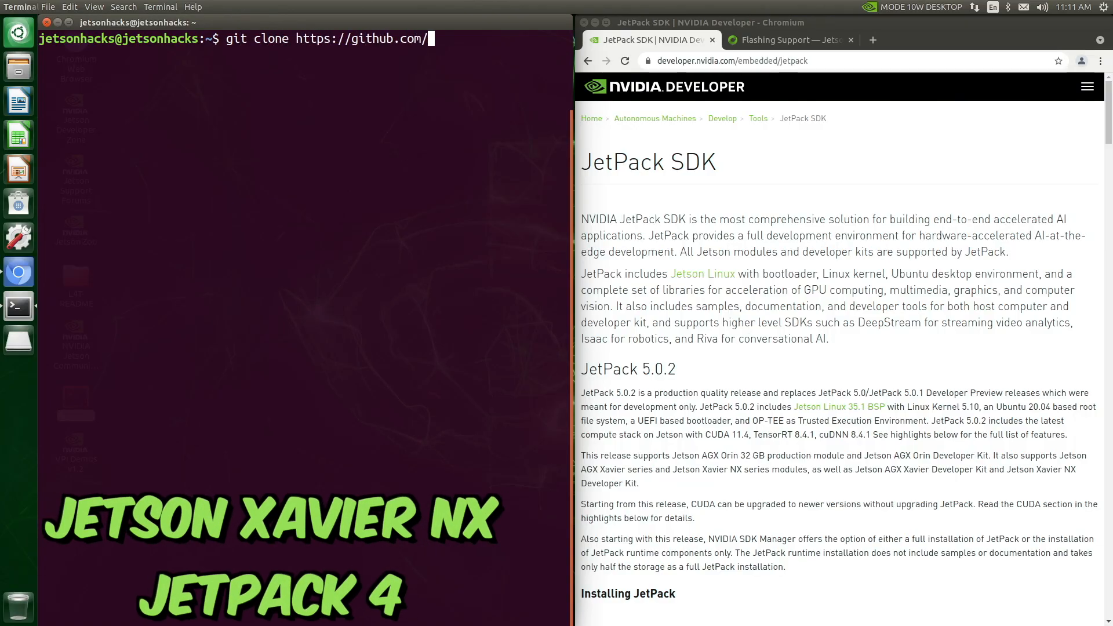
text(jetsonhacks/jetsonUtilit)
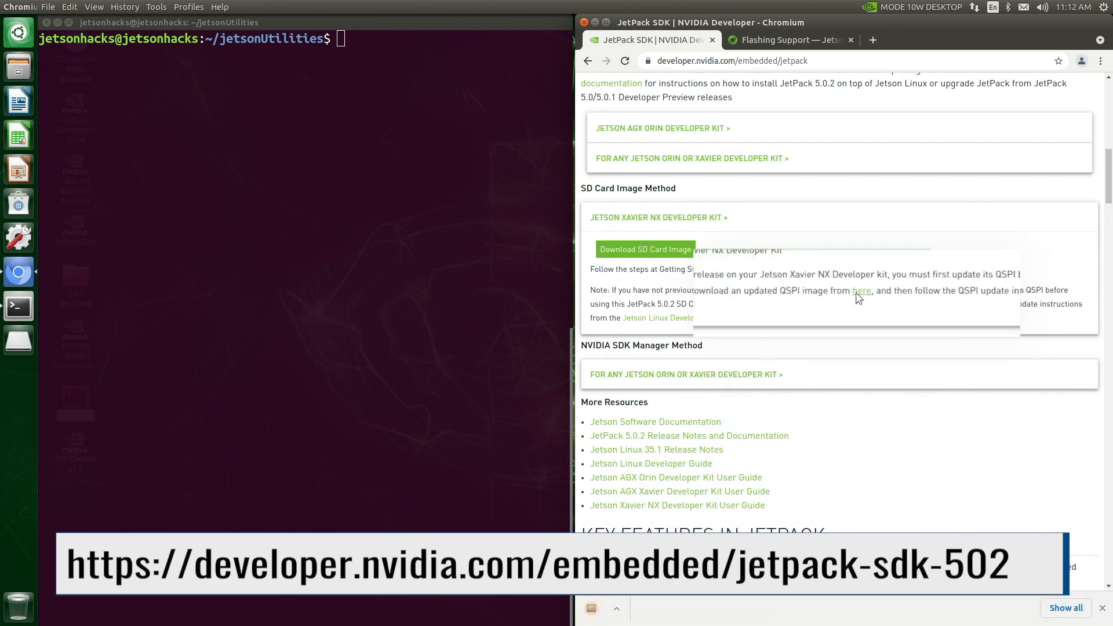
Download Jetson_Xavier_NX_QSPI_35.1.gz, reveal it in its folder and cd ~/QSPI/
click(861, 291)
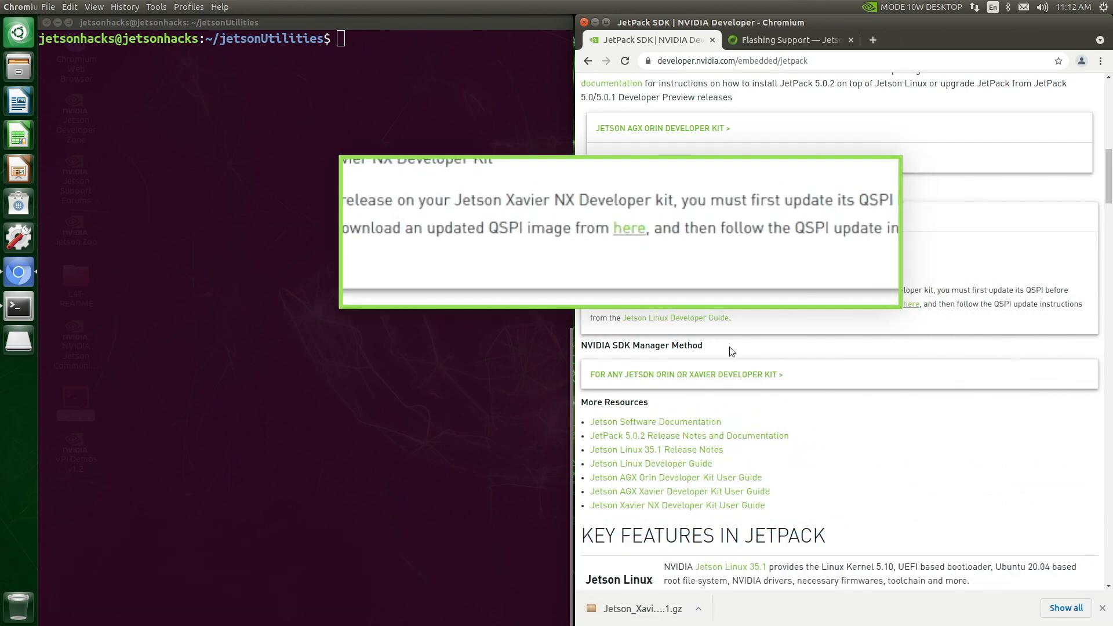
click(698, 612)
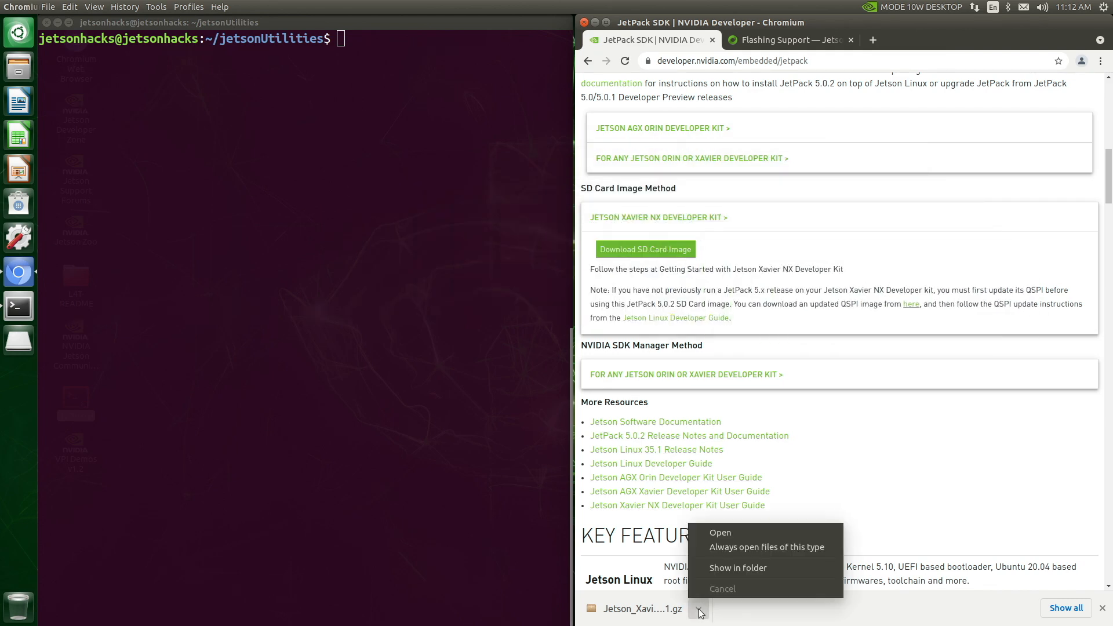
click(738, 567)
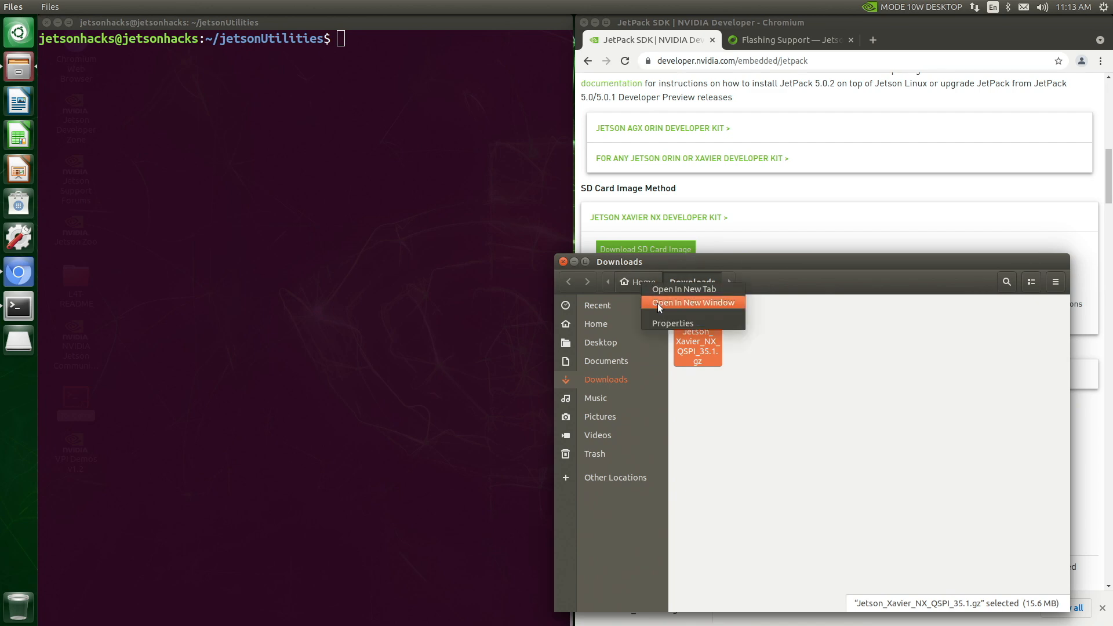
click(692, 302)
text(cd ~/QSPI/)
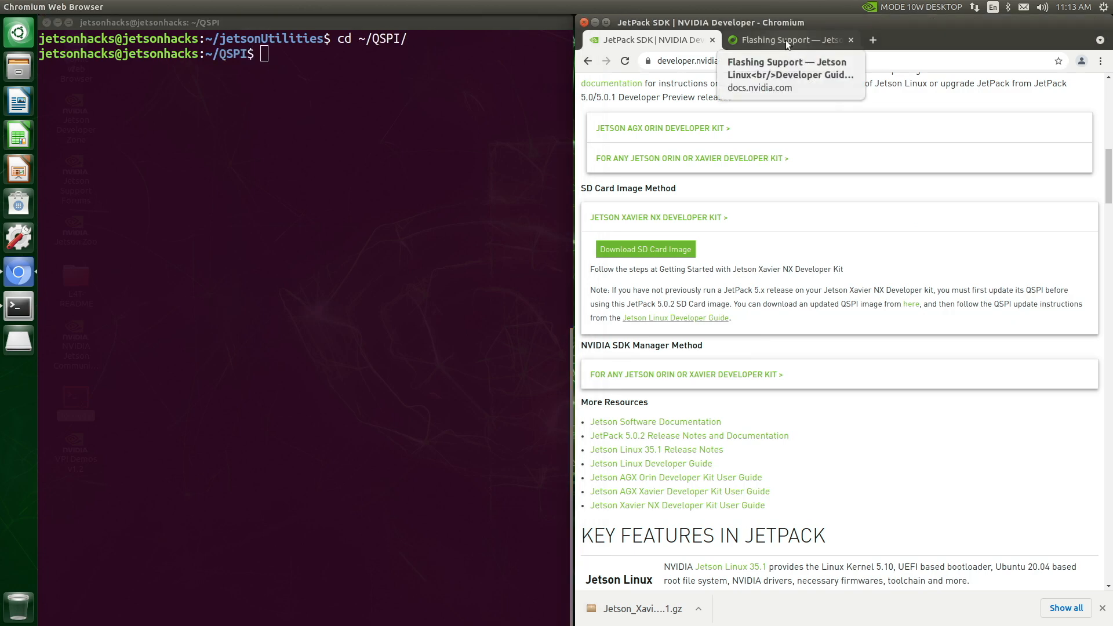
Erase /dev/mtd0, extract the .gz and flashcp jetson-xavier-nx-devkit.spi.img to /dev/mtd0
click(781, 40)
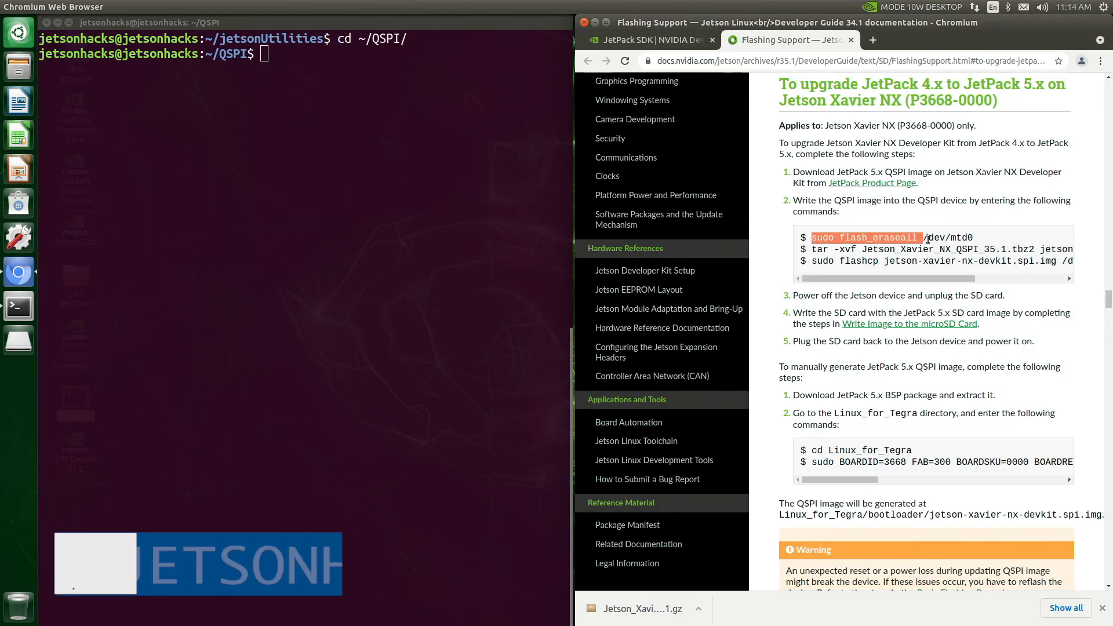
right_click(263, 55)
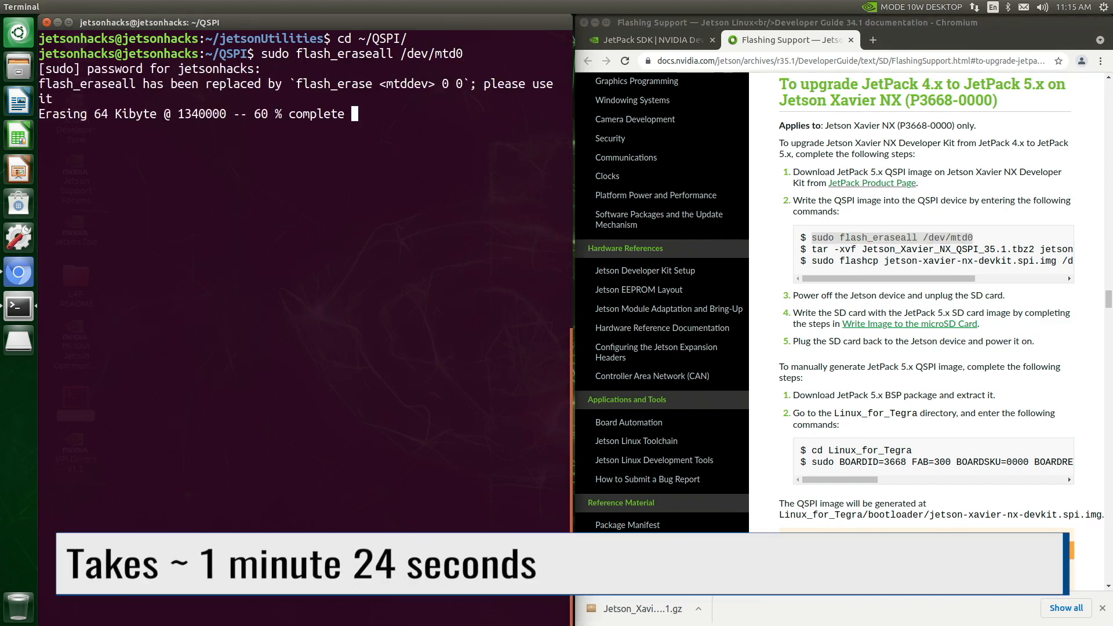
right_click(263, 129)
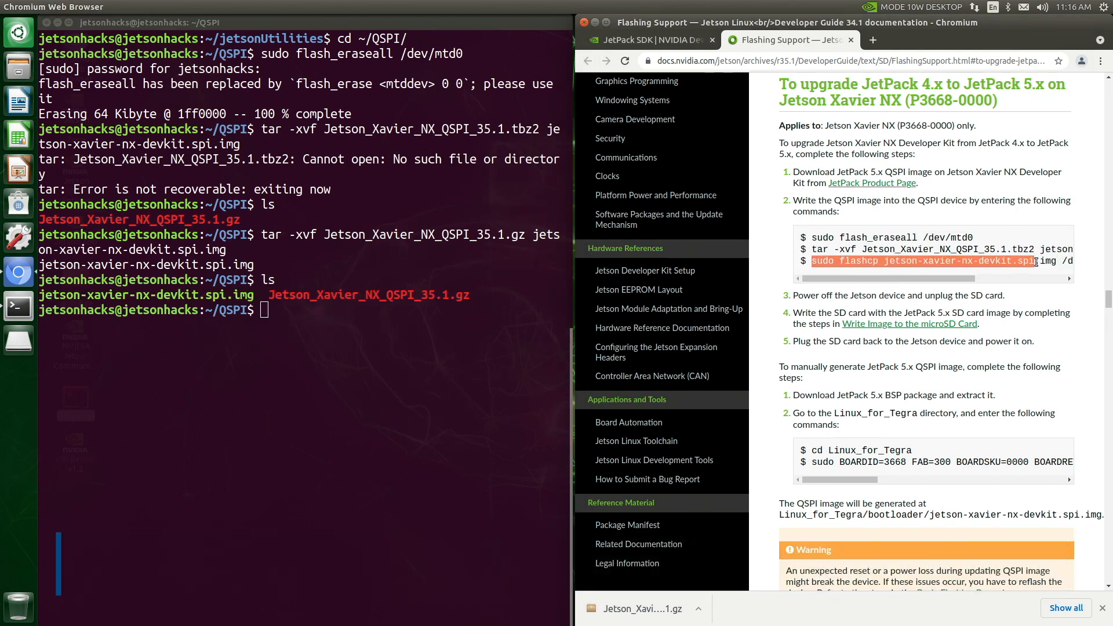
text(sudo flashcp jetson-xavier-nx-devkit.spi.img /dev/mtd0)
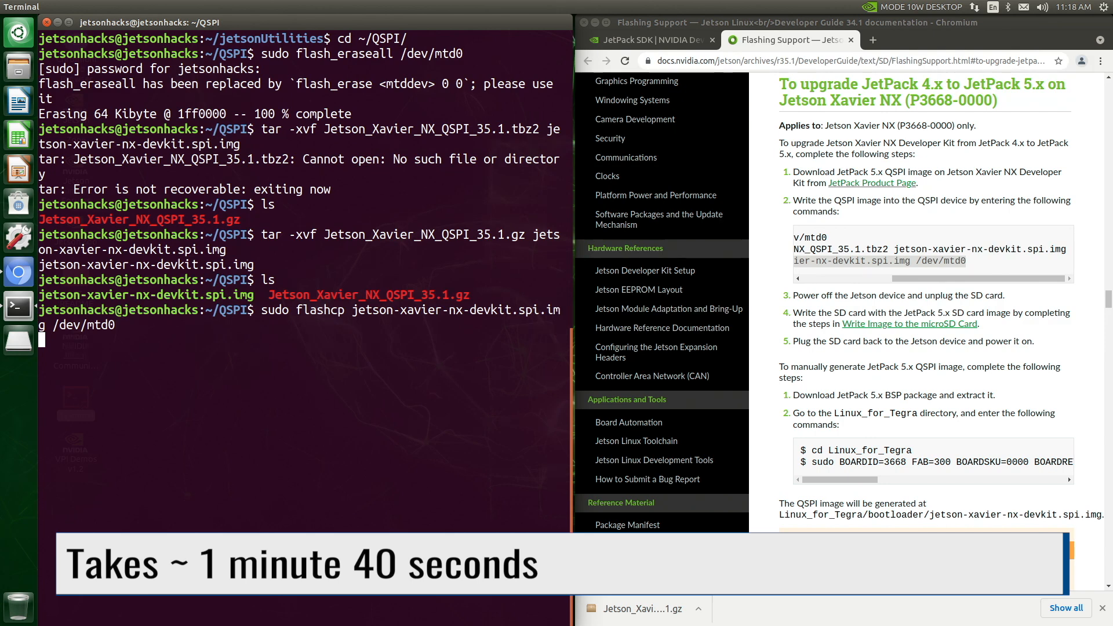
Start shutting down the Jetson from the system power menu
click(1103, 7)
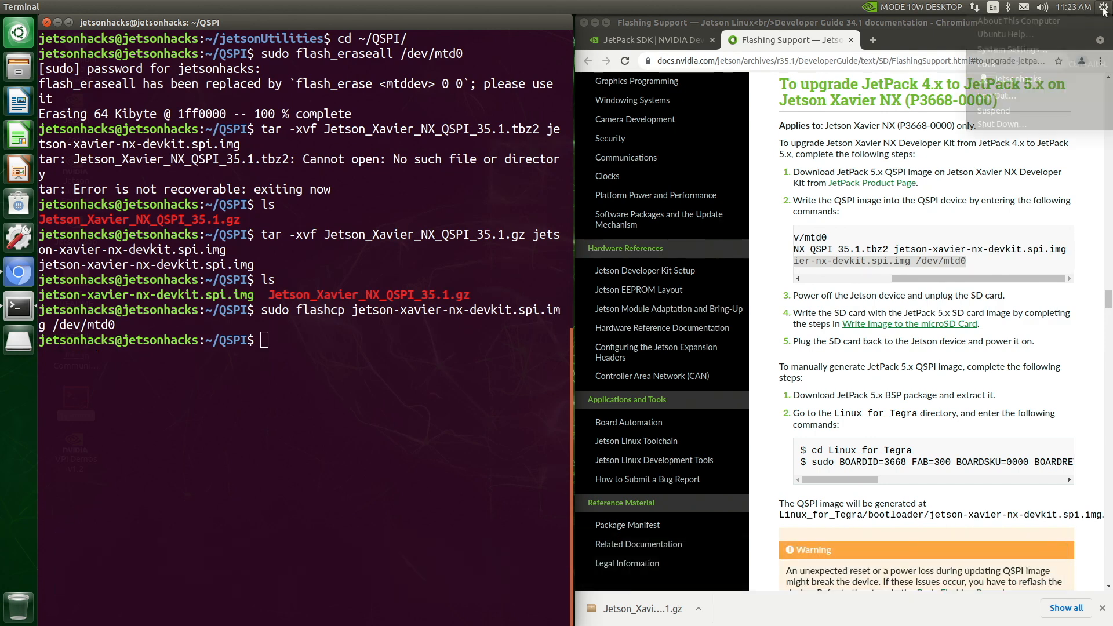
click(1002, 124)
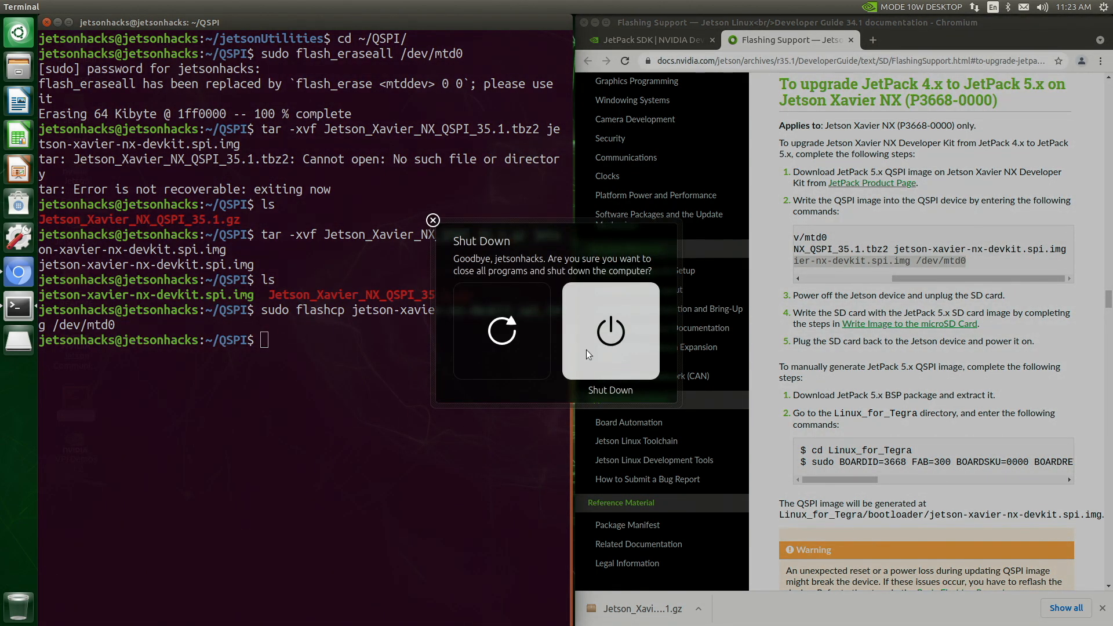
Confirm shutdown, then accept the NVIDIA license terms and continue oem-config
click(609, 331)
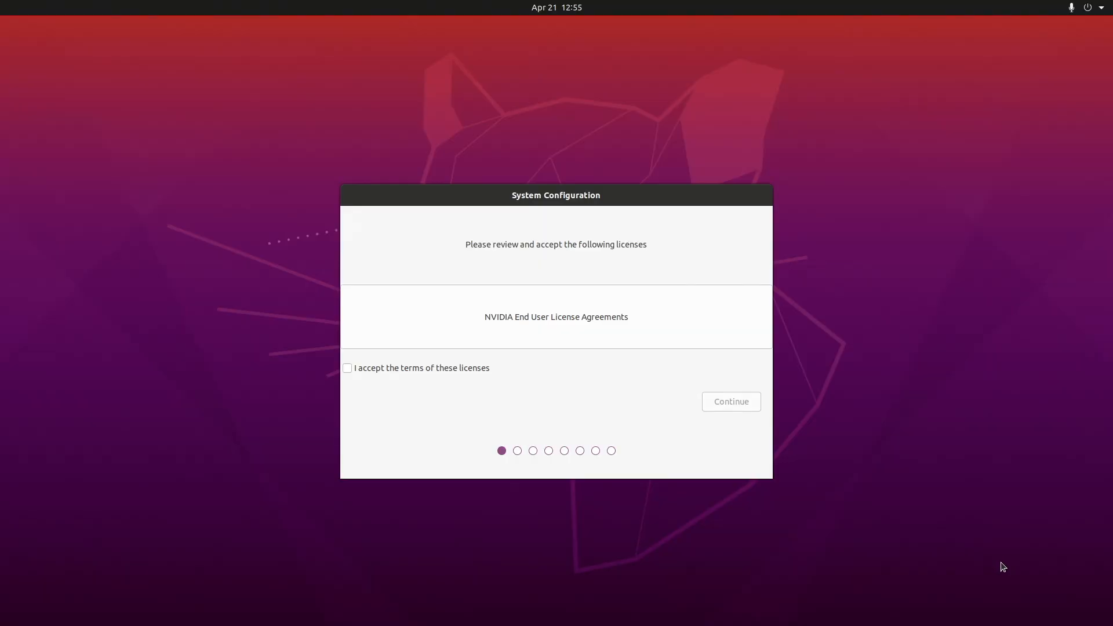
click(346, 367)
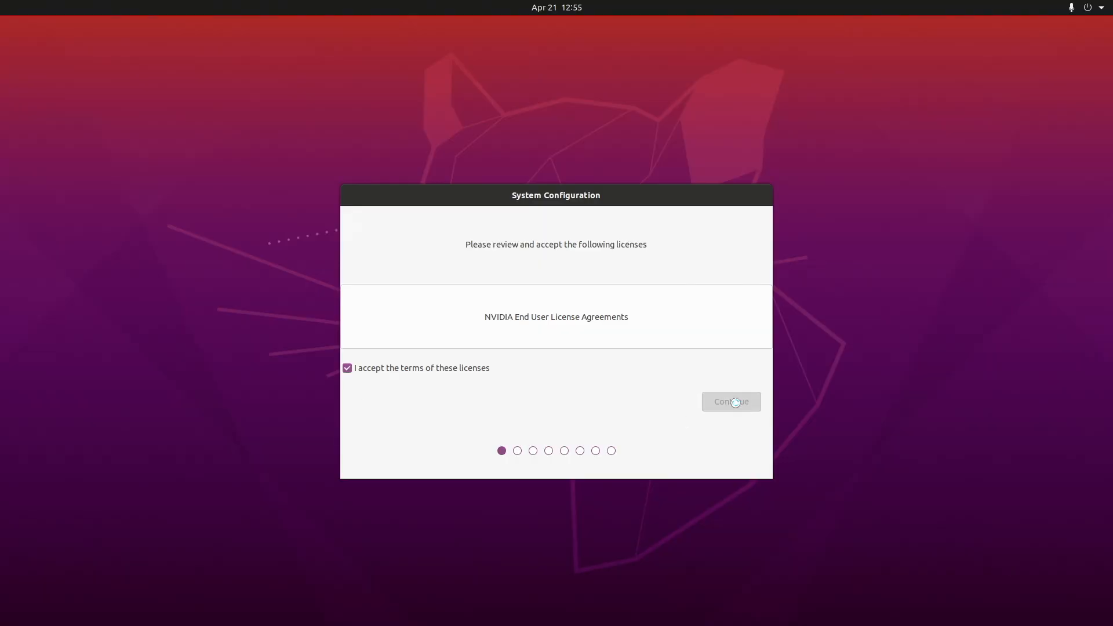
click(731, 401)
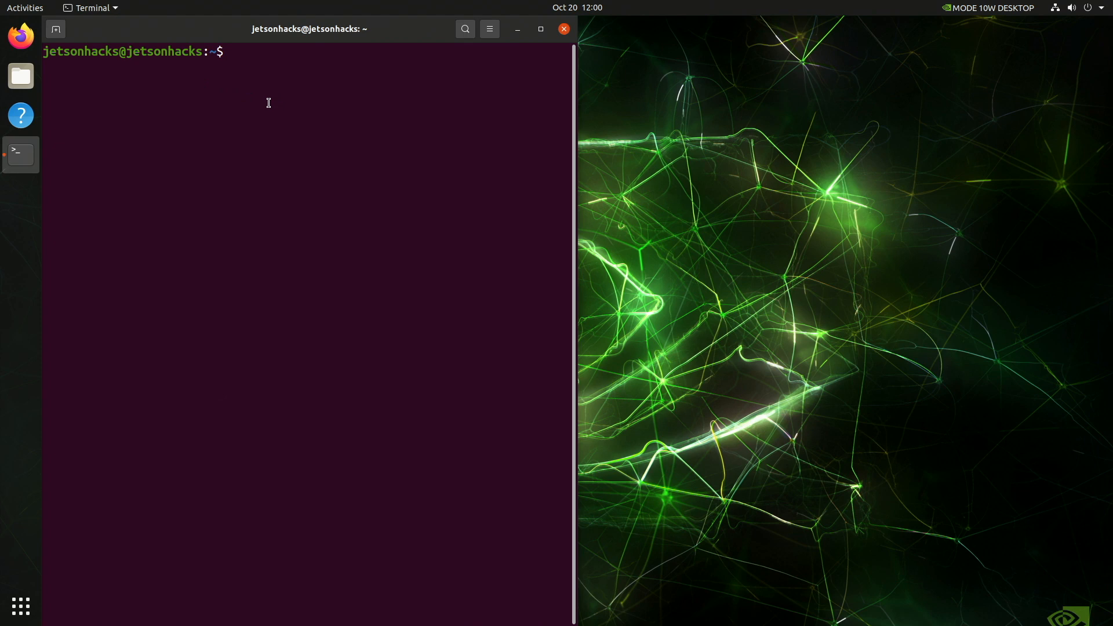
Clone jetsonhacks/jetsonUtilities from GitHub and run ./jetsonInfo.py to check the installed release
text(git clone http)
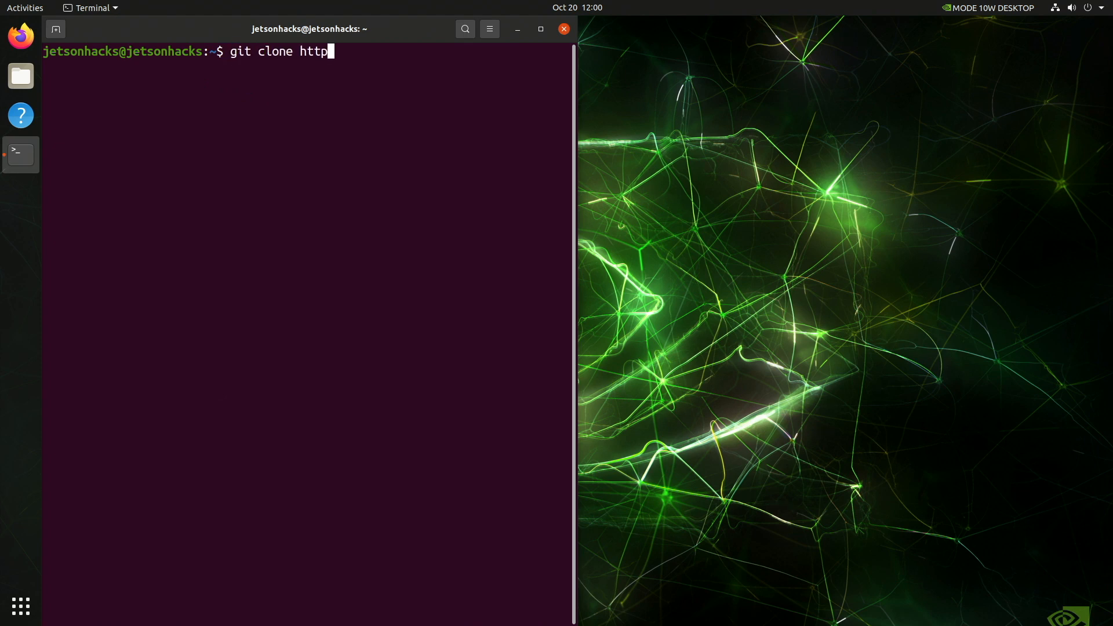
text(s://github.com/jetsonhacks/jetsonUtilities)
text(./jetsonInfo.py)
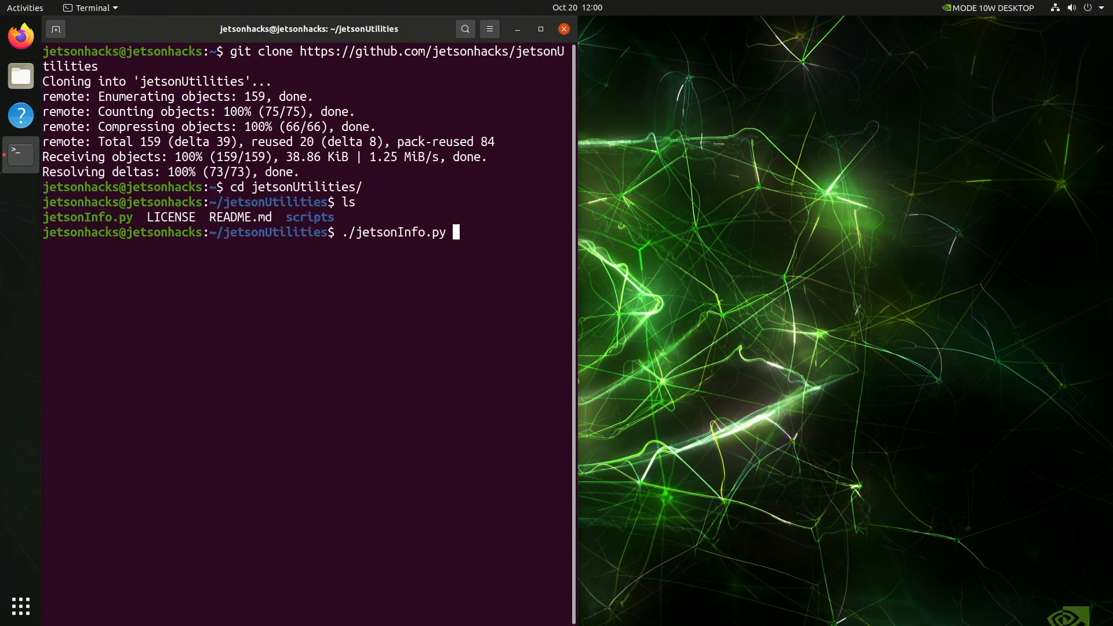
key(Return)
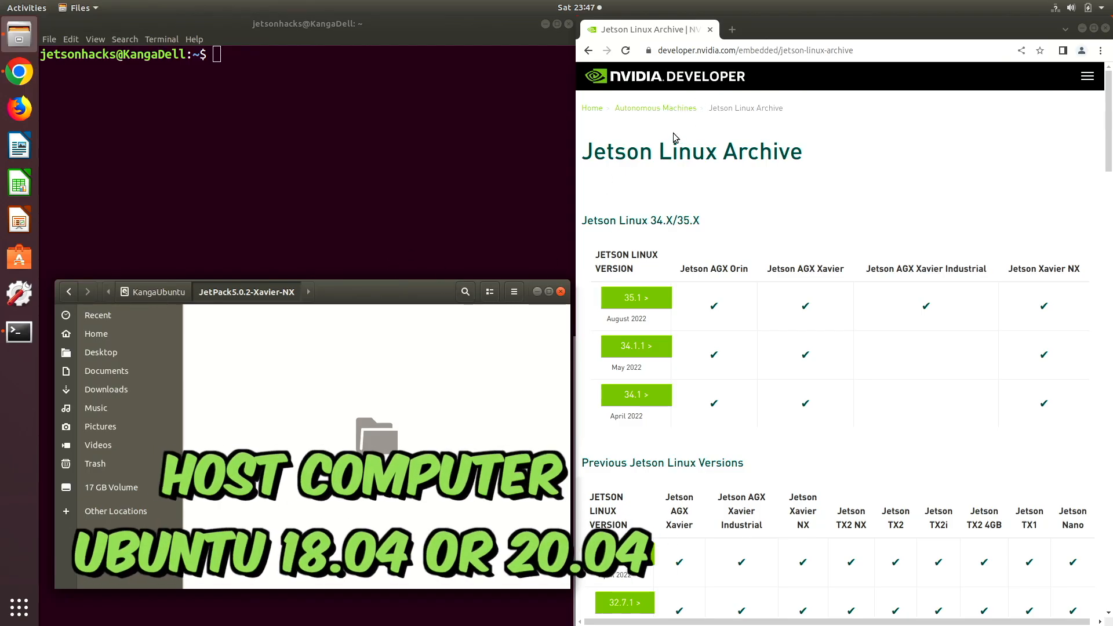
From the Jetson Linux 35.1 page, save the Driver Package (BSP) into JetPack5.0.2-Xavier-NX and download the Sample Root Filesystem
click(636, 296)
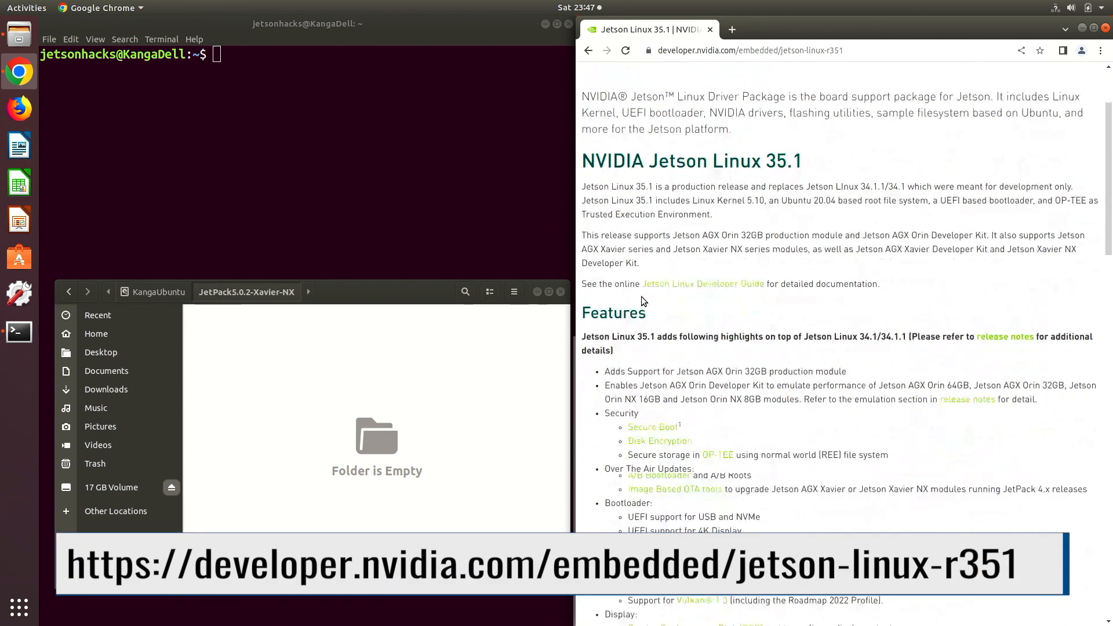
scroll(down, 3)
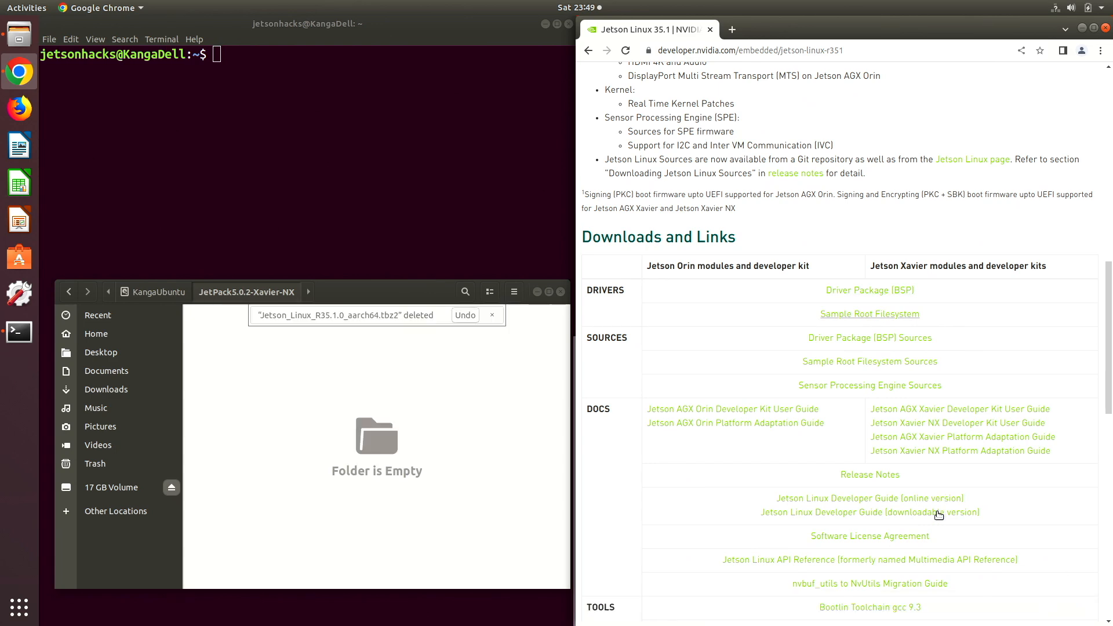
right_click(870, 290)
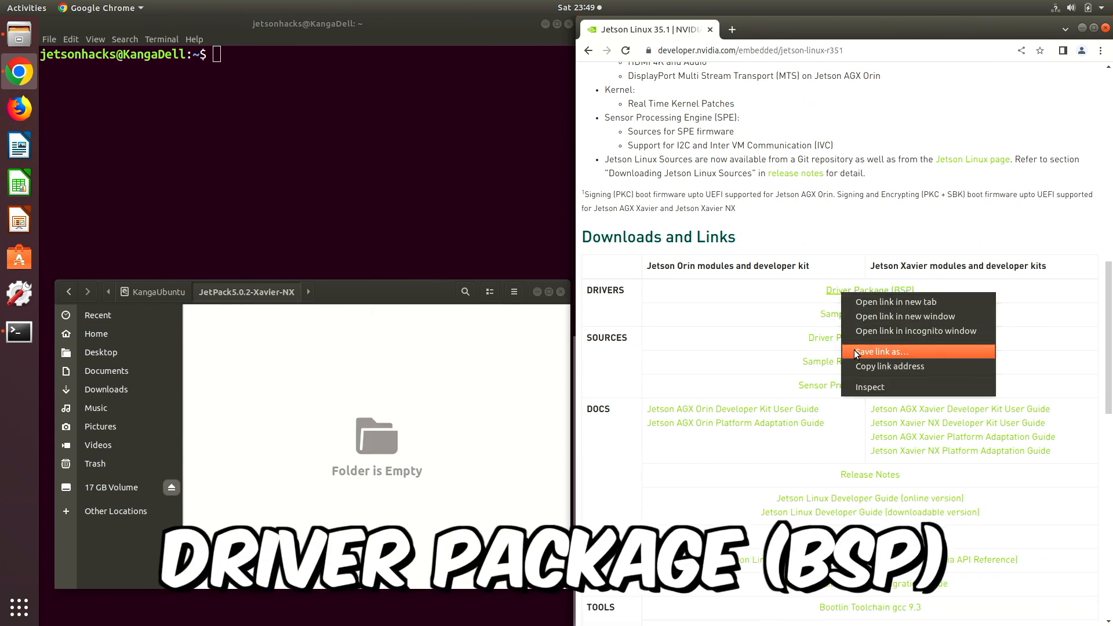
click(880, 352)
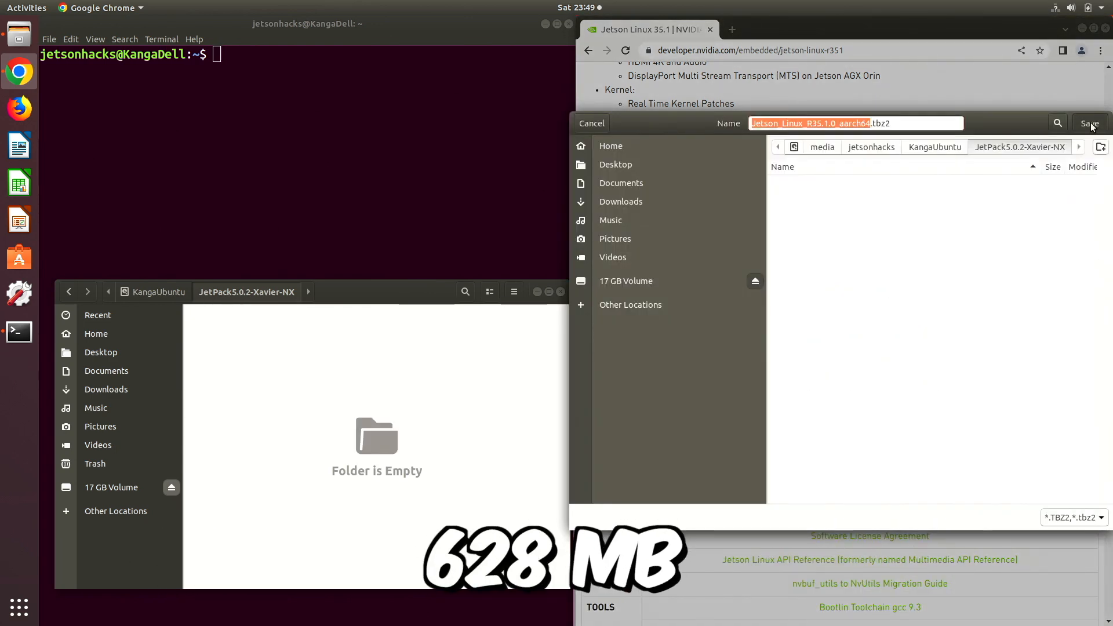
click(1090, 123)
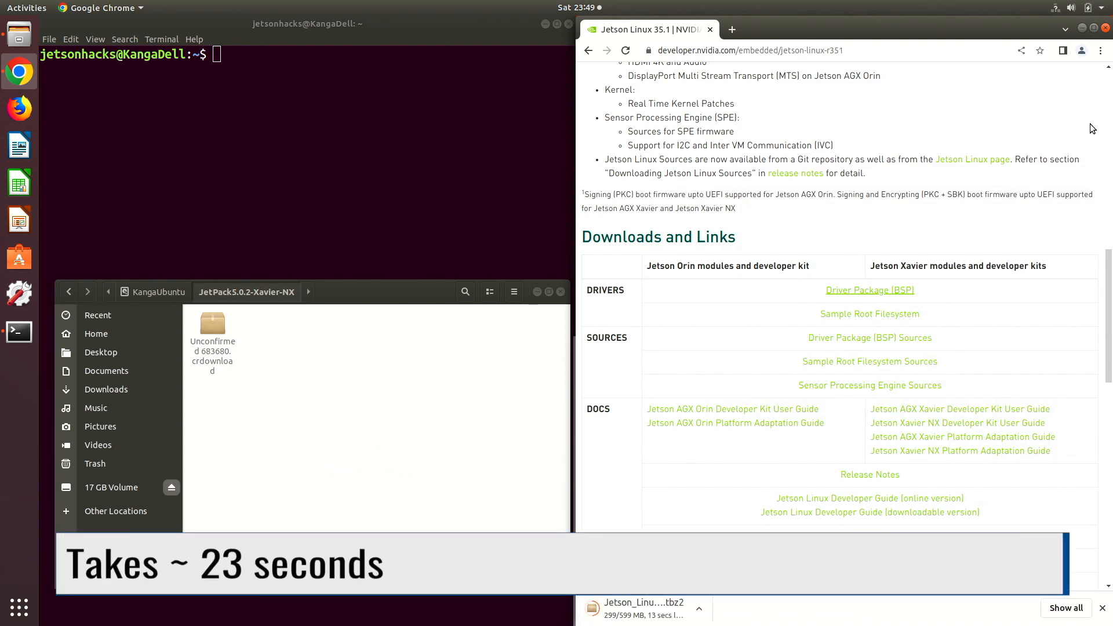
mouse_move(921, 295)
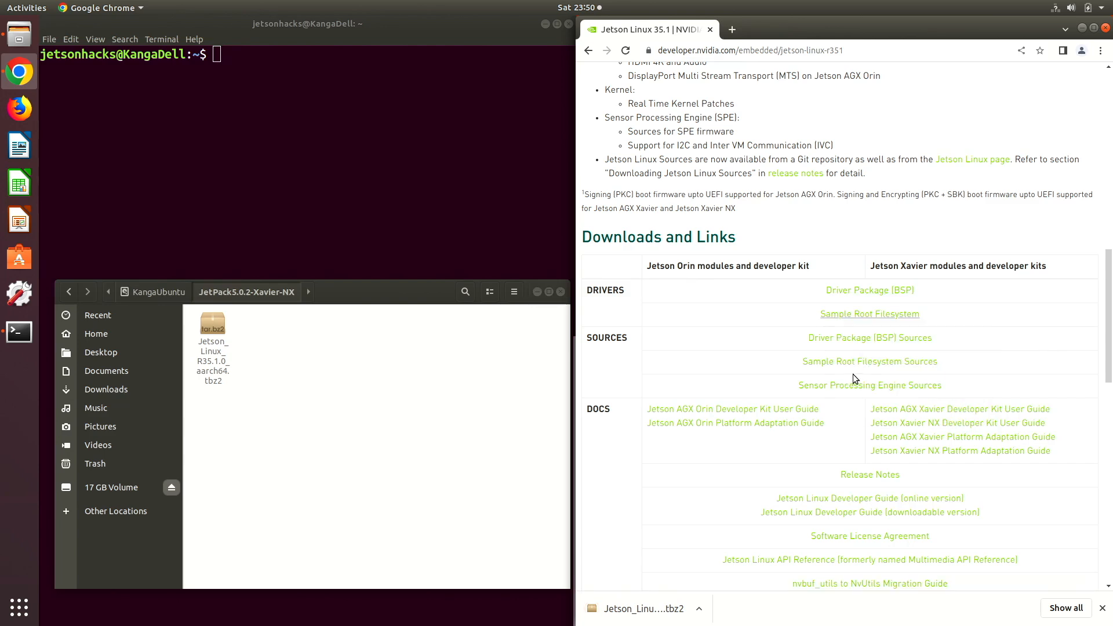
click(868, 290)
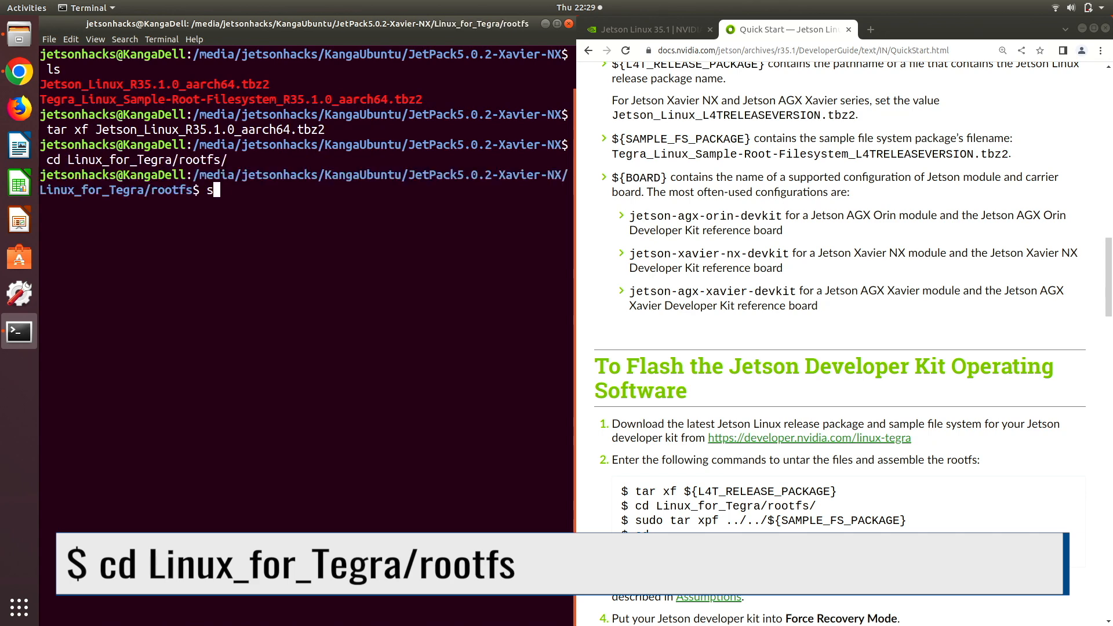
Extract the sample rootfs with sudo tar xpf, set BOARD=jetson-xavier-nx-devkit, and run sudo ./apply_binaries.sh
text(sudo tar xpf ..)
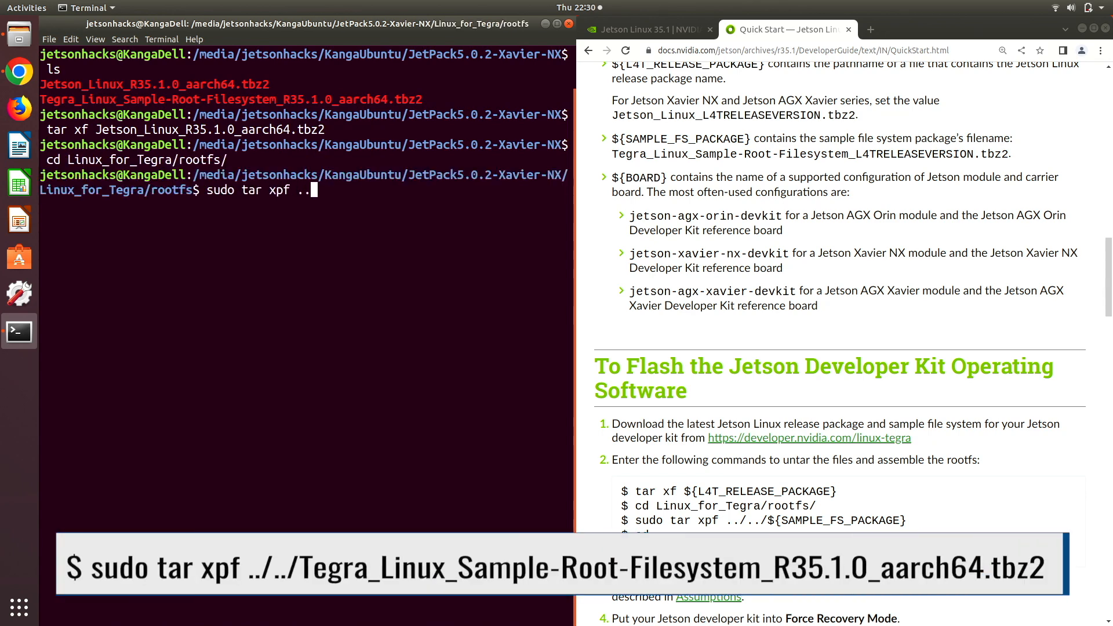
text(/../Tegra_Linux_Sample-Root-Filesystem_R35.1.0_aarch64.tbz2)
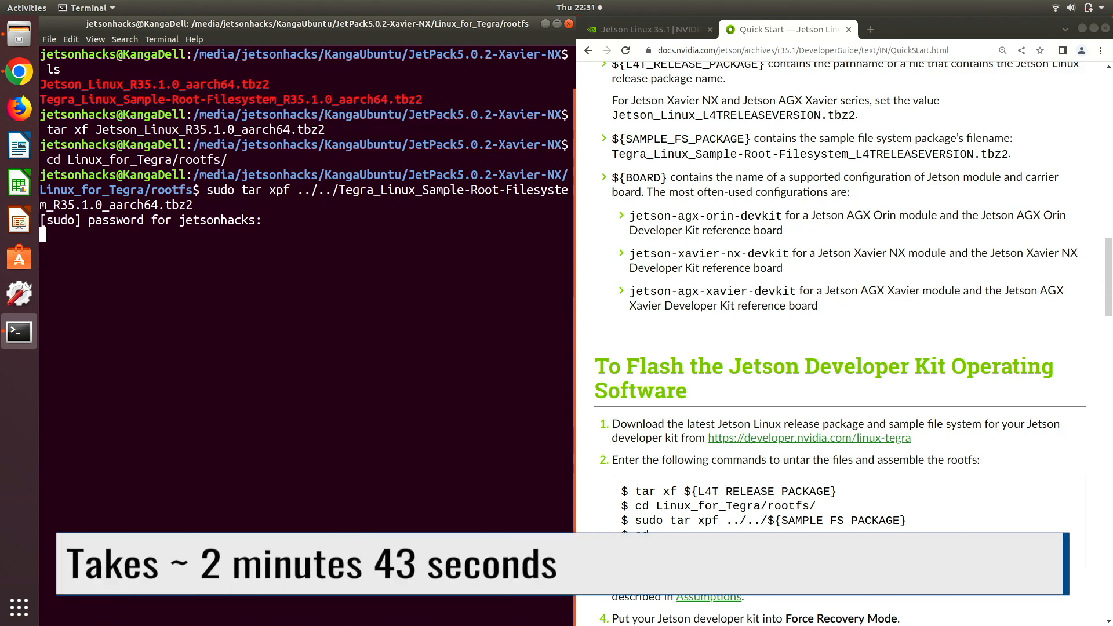
text(BOARD=jetson-xavier-nx-devkit)
text(echo)
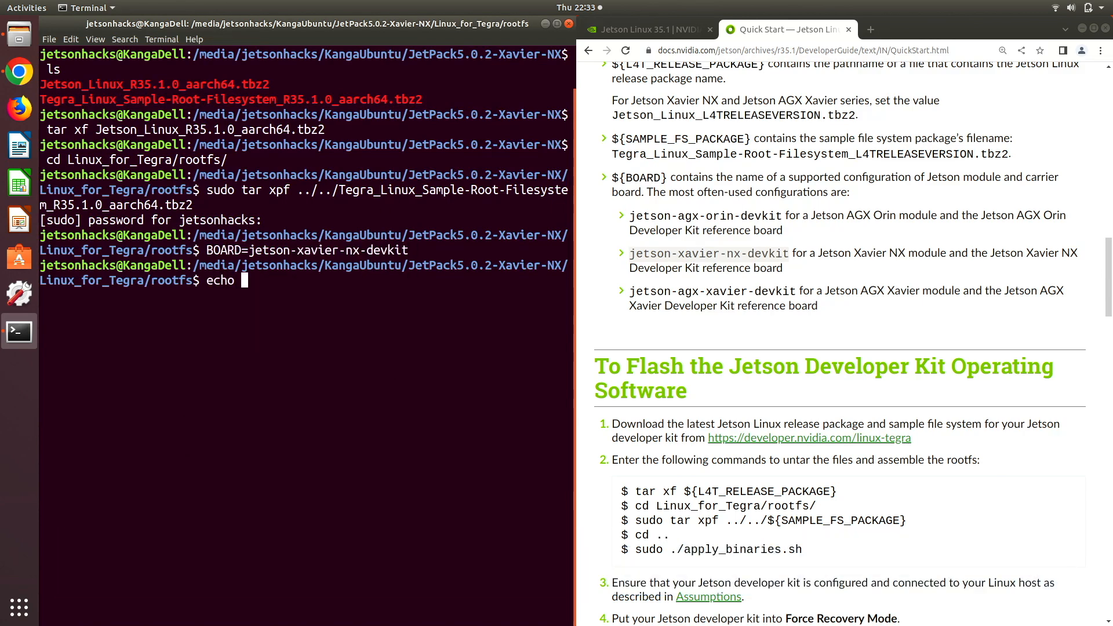
key(ctrl+l)
text(cd ..)
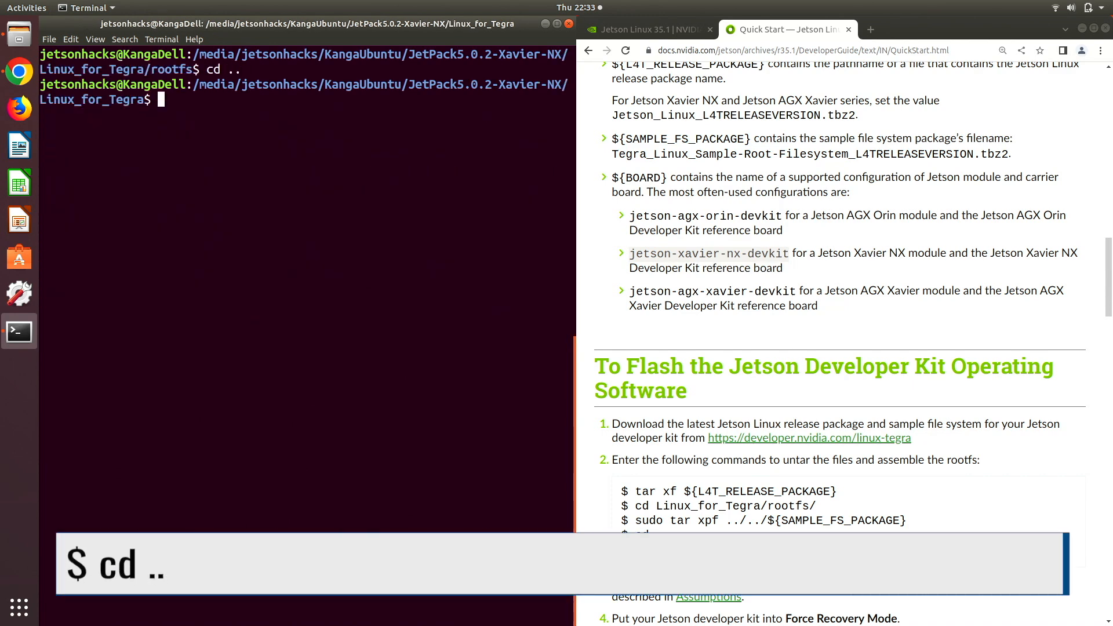
text(sudo ./apply_binaries.sh)
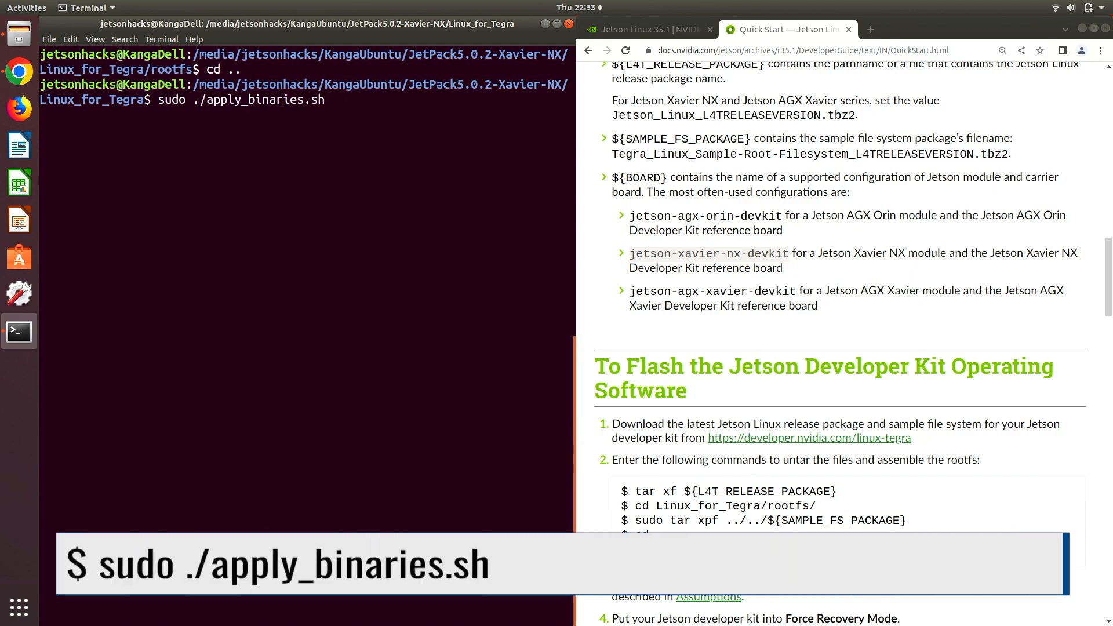
text(lsusb)
key(Return)
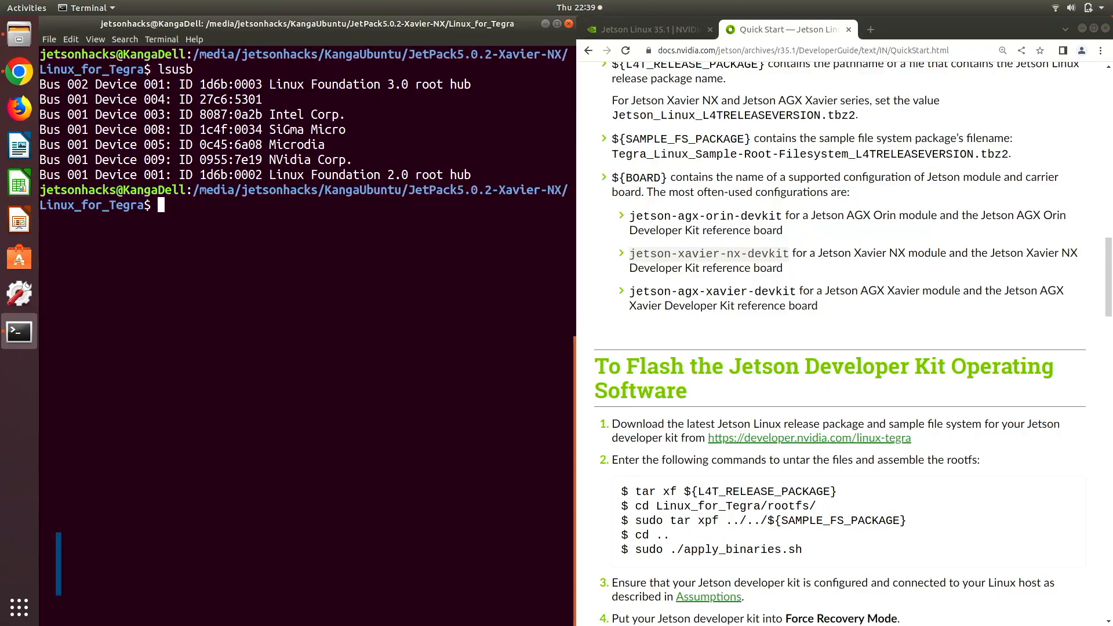
List jetson*.conf files and enter sudo ./flash.sh jetson-xavier-nx-devkit-qspi mmcblk0p1
text(ls jetson)
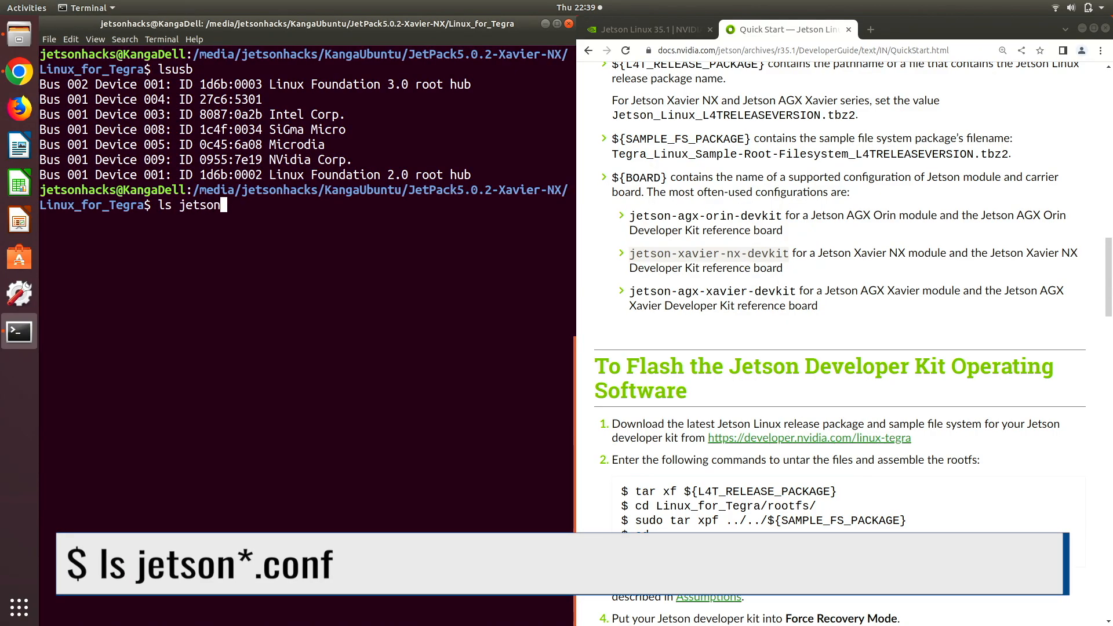
key(Return)
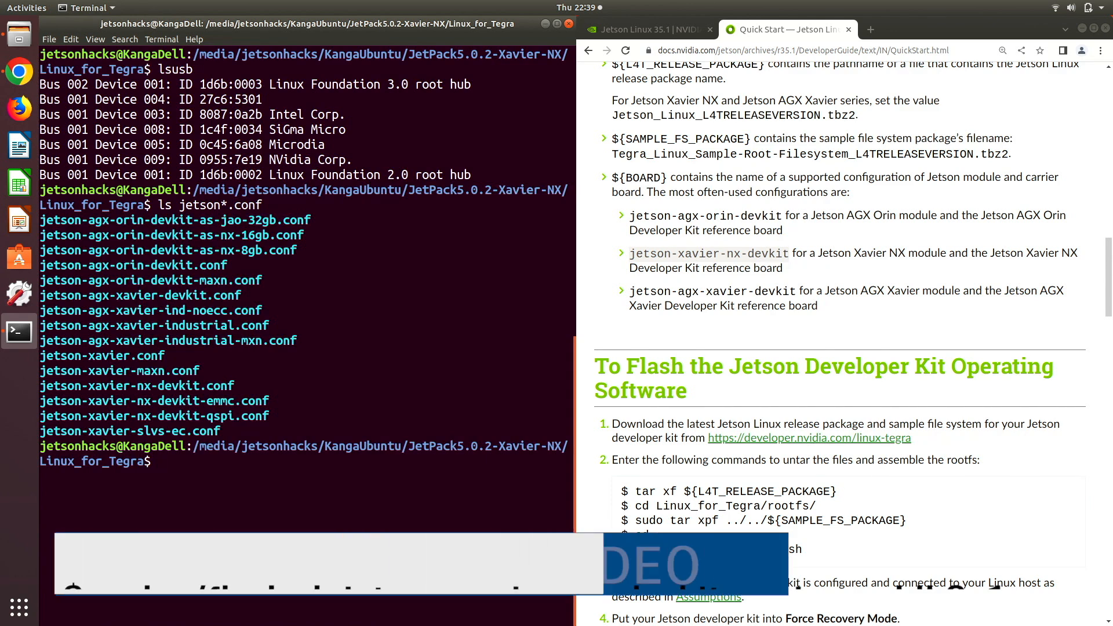
text(sudo ./flash.sh jetson-xavier-nx-devkitd)
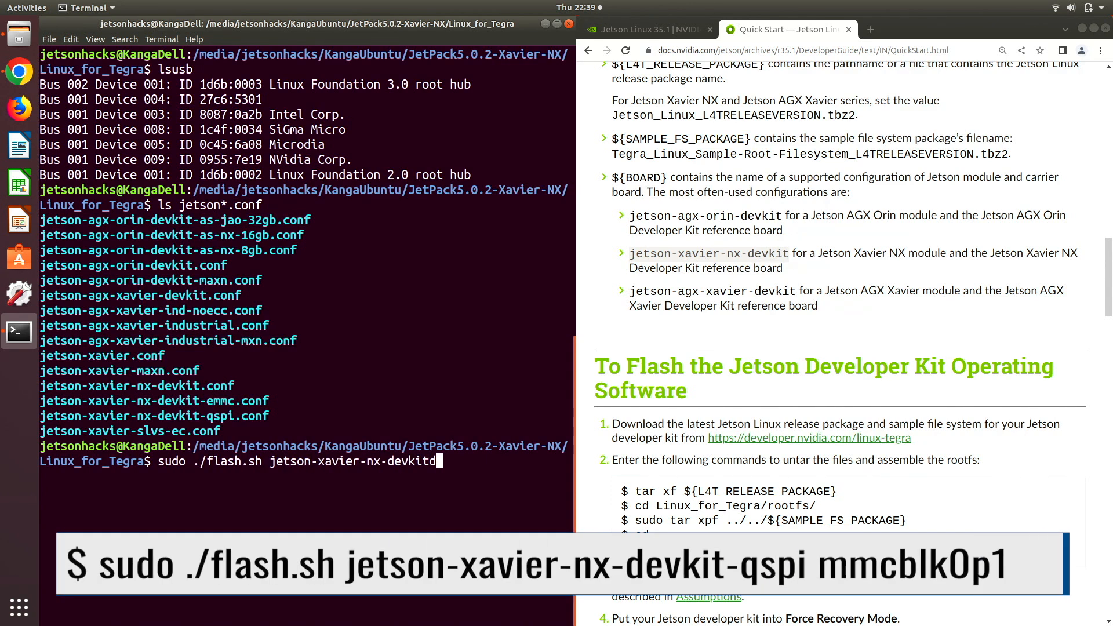
text(-qspi mmcblk0p1)
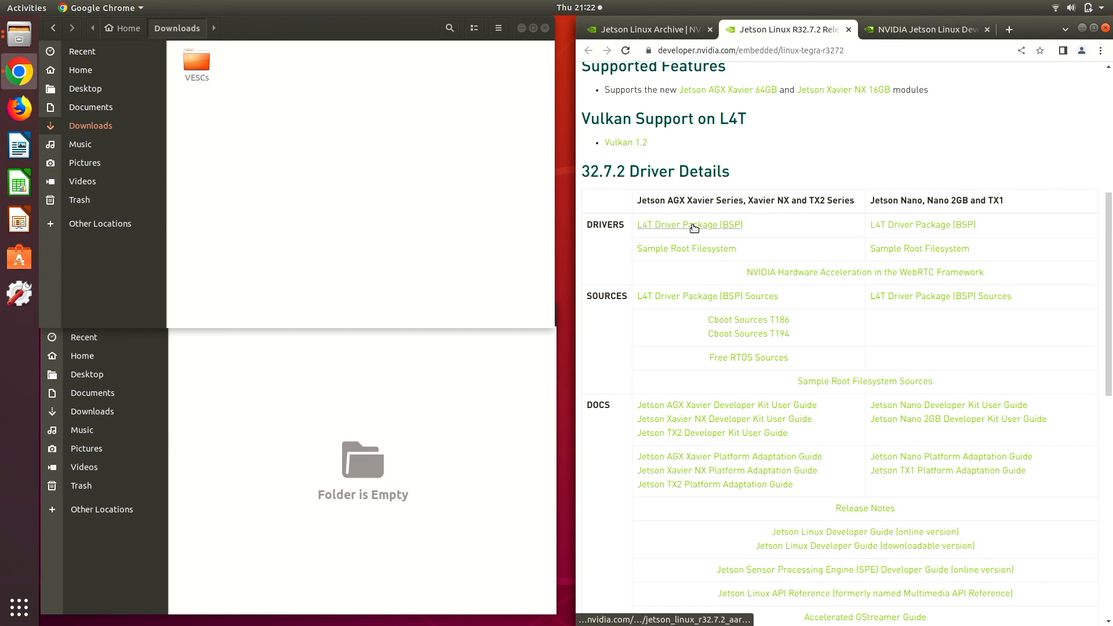
Download the L4T 32.7.2 Driver Package (BSP) and Sample Root Filesystem for Xavier NX
click(689, 223)
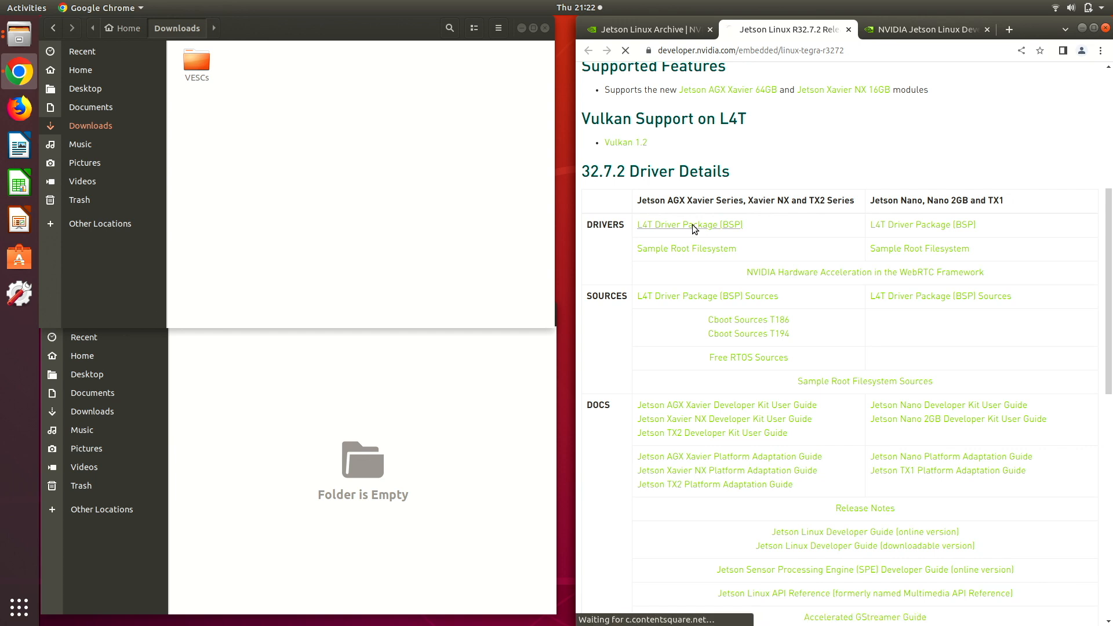
click(690, 224)
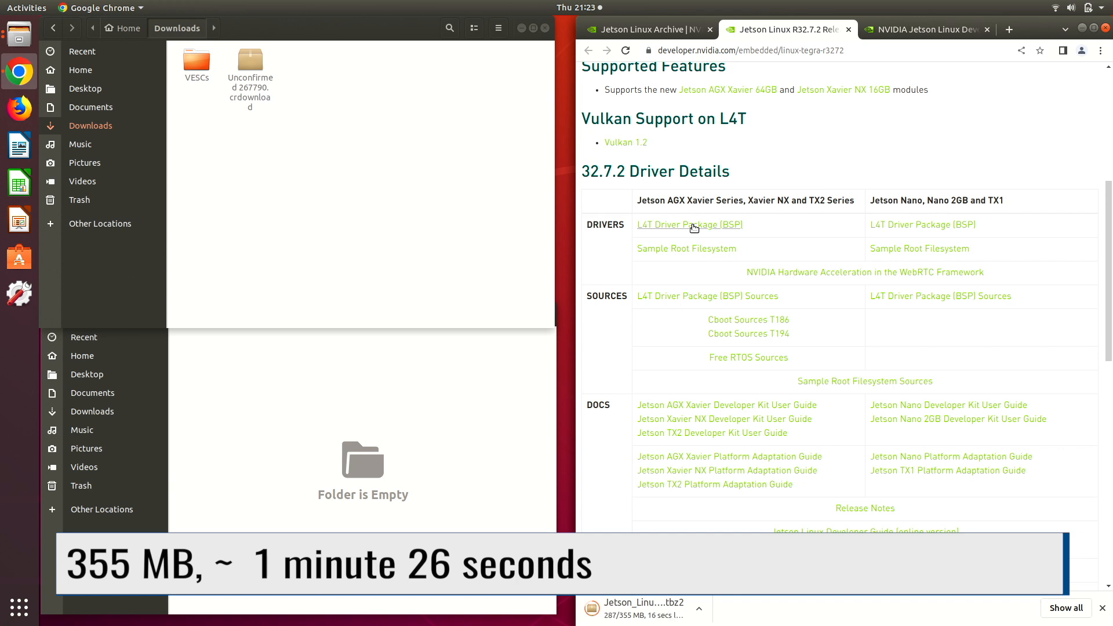
click(685, 248)
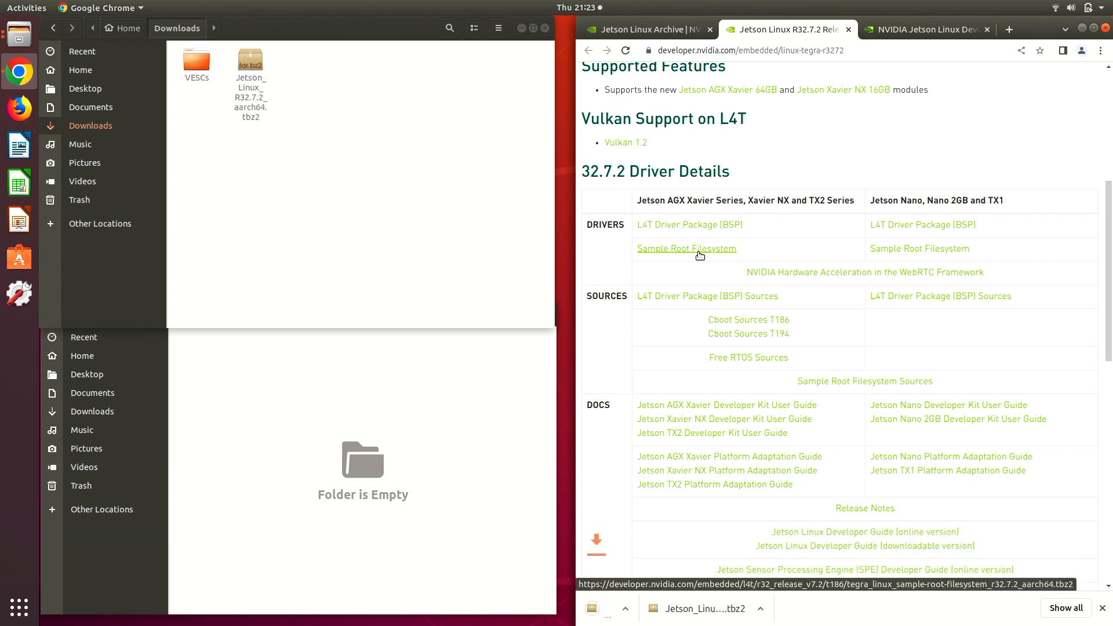
click(687, 248)
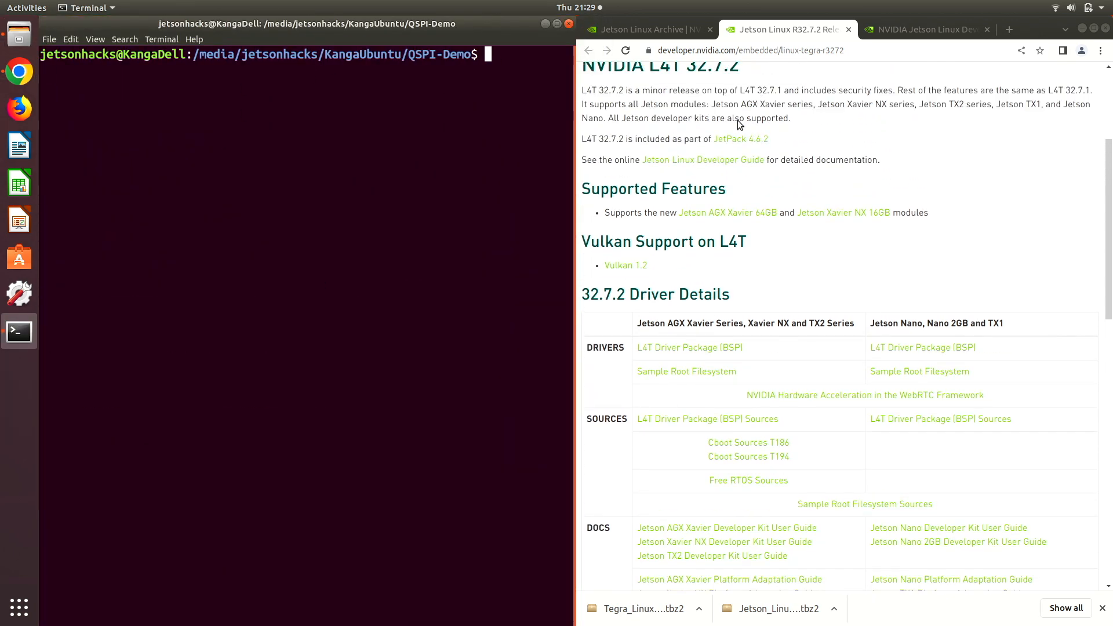
In QSPI-Demo, set BOARD=jetson-xavier-nx-devkit and unpack Jetson_Linux_R32.7.2_aarch64.tbz2
right_click(702, 160)
text(BOARD=)
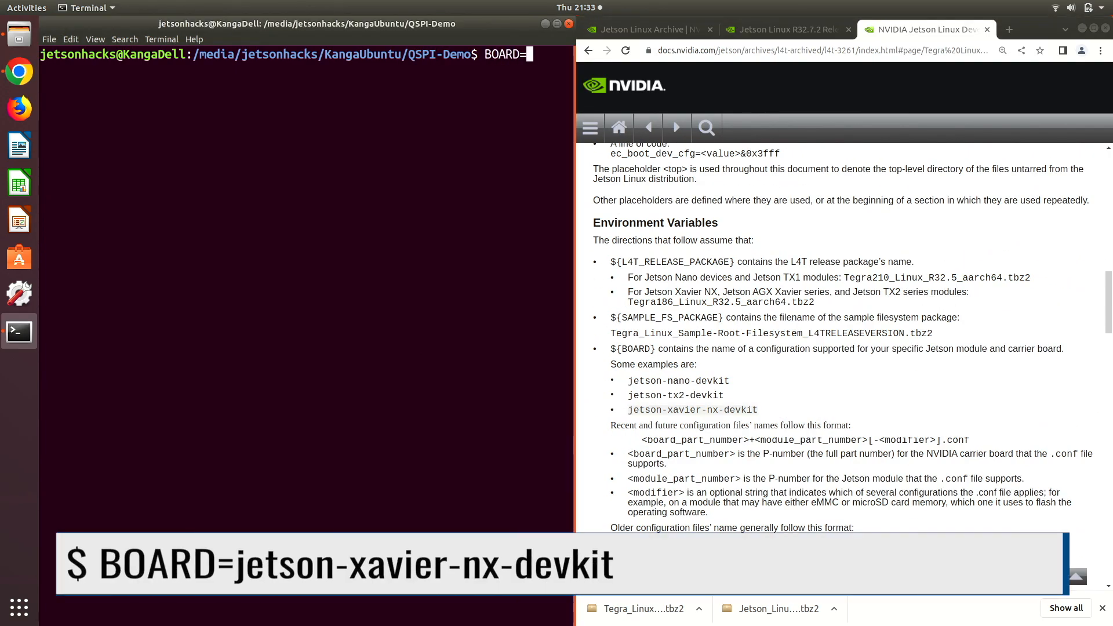
text(jetson-xavier-nx-devkit)
text(tar xf)
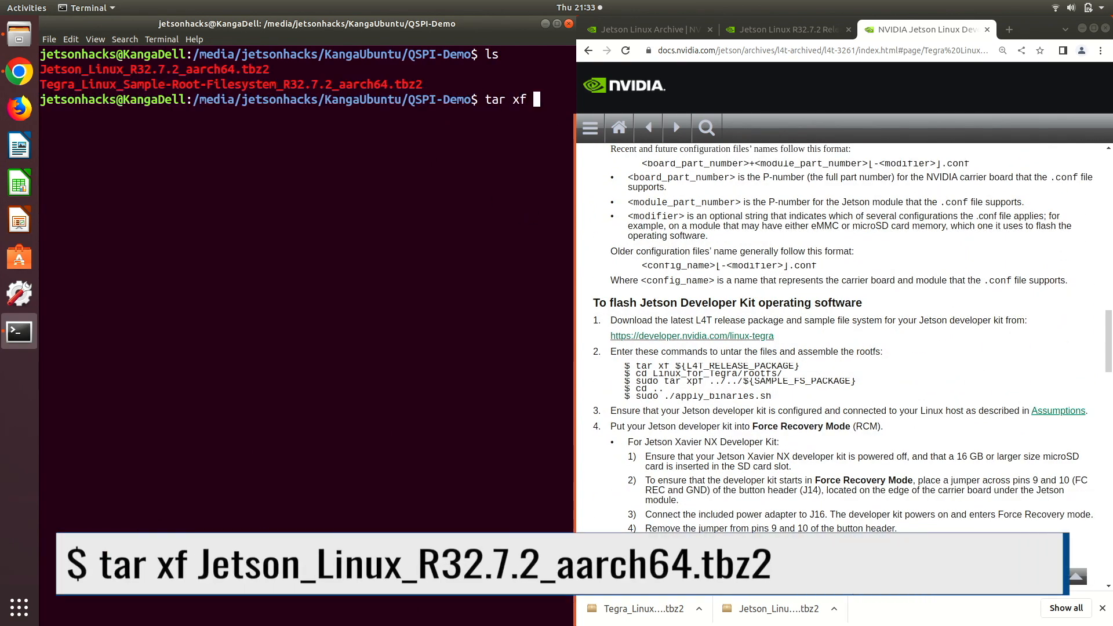
text(Jetson_Linux_R32.7.2_aarch64.tbz2)
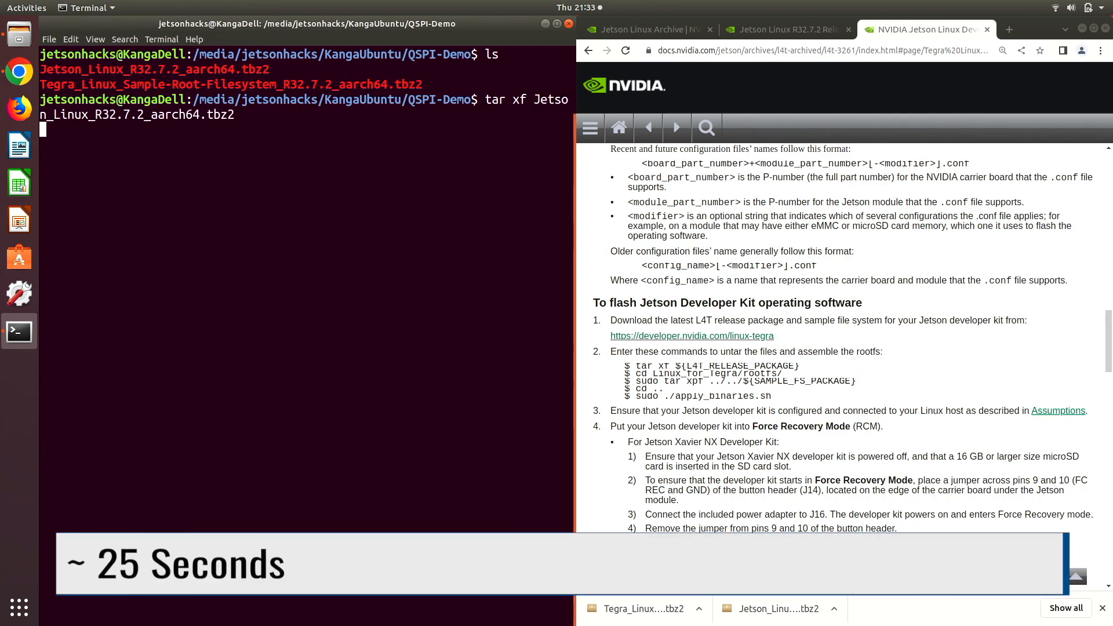
Extract the sample rootfs into Linux_for_Tegra/rootfs and run apply_binaries.sh until the BSP install reports Success
text(cd Linux_for_Tegra/)
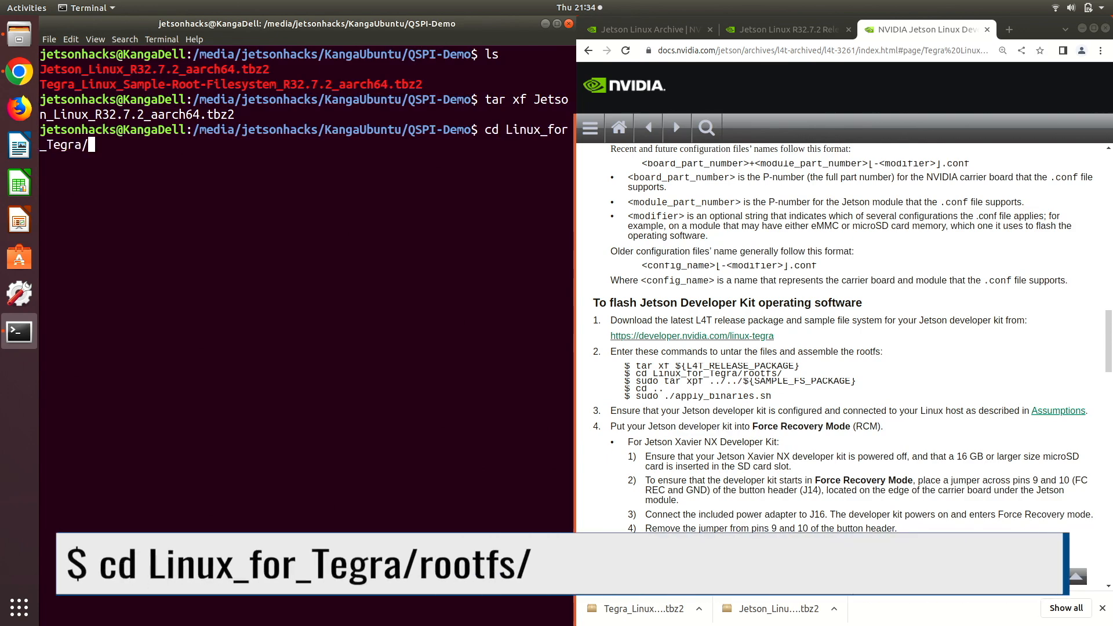
text(rootfs/)
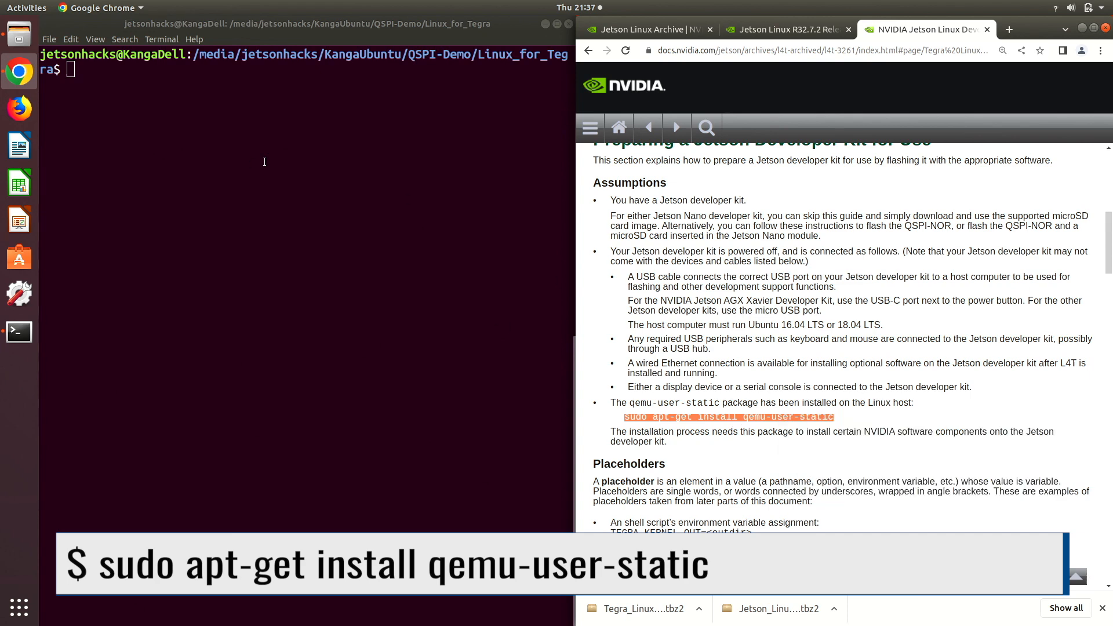
text(clear)
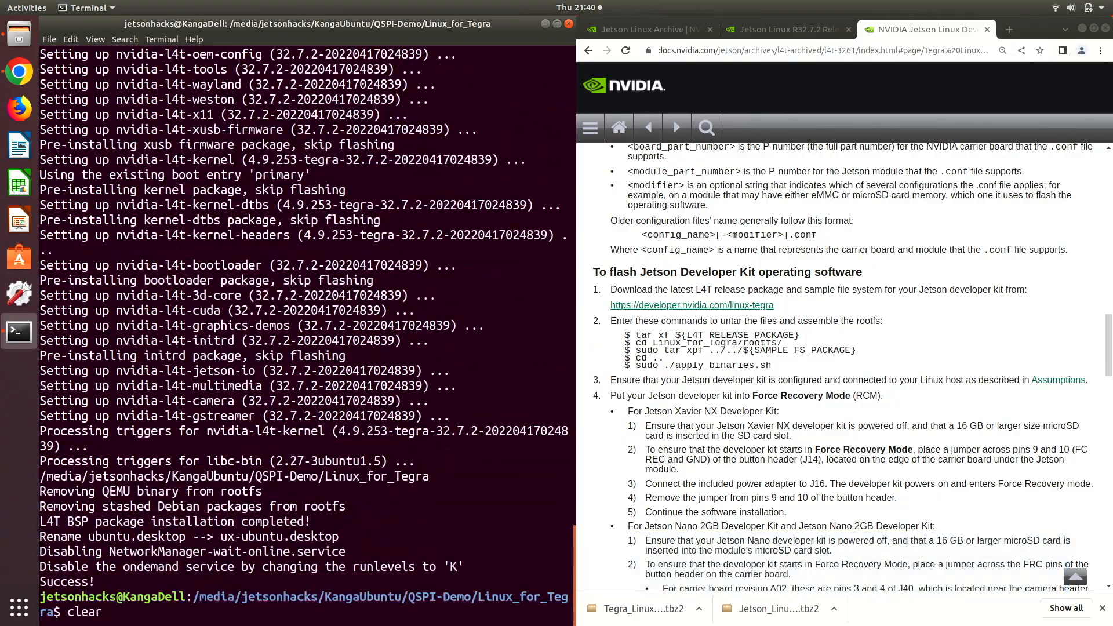
key(Return)
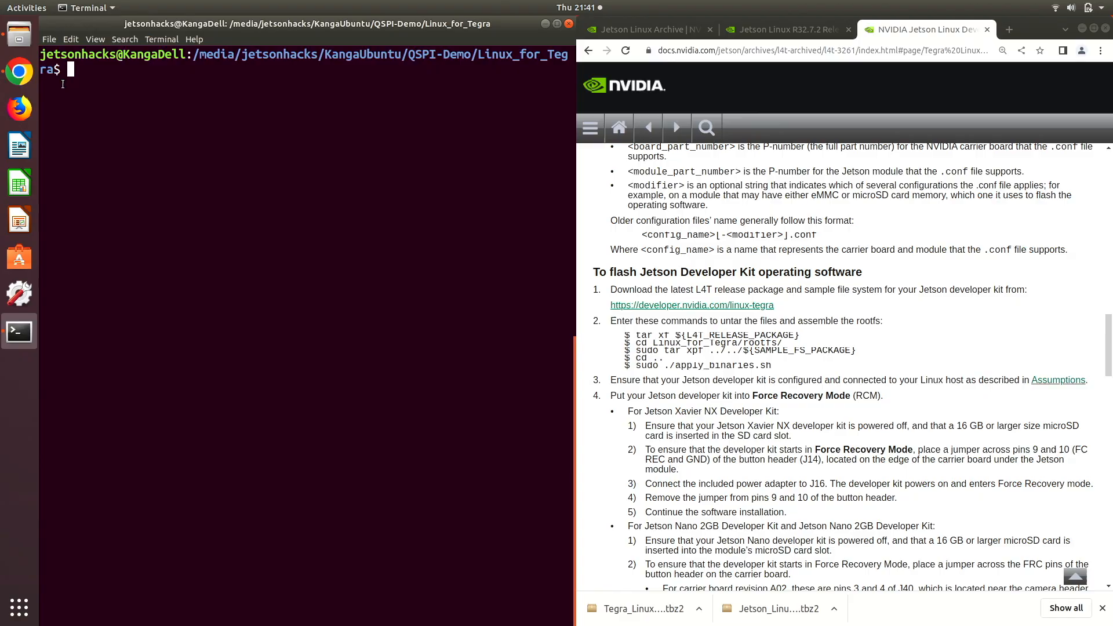
Confirm the NVIDIA device with lsusb and run sudo ./flash.sh jetson-xavier-nx-devkit-qspi mmcblk0p1
text(lsusb)
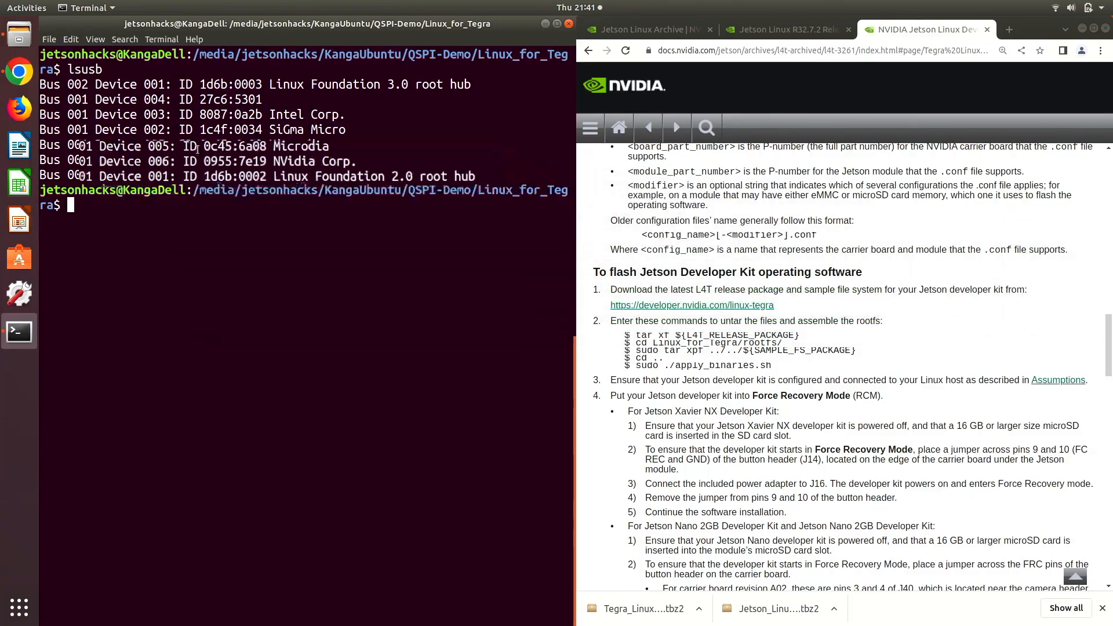
text(cl)
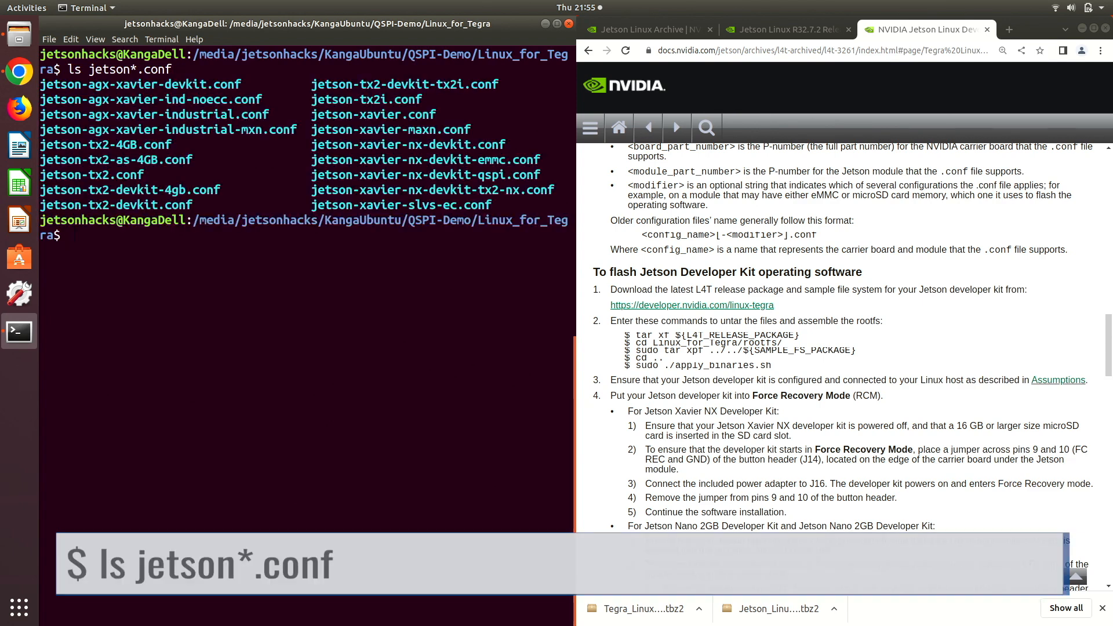
text(sudo ./flash.sh jetson-xavier-nx-)
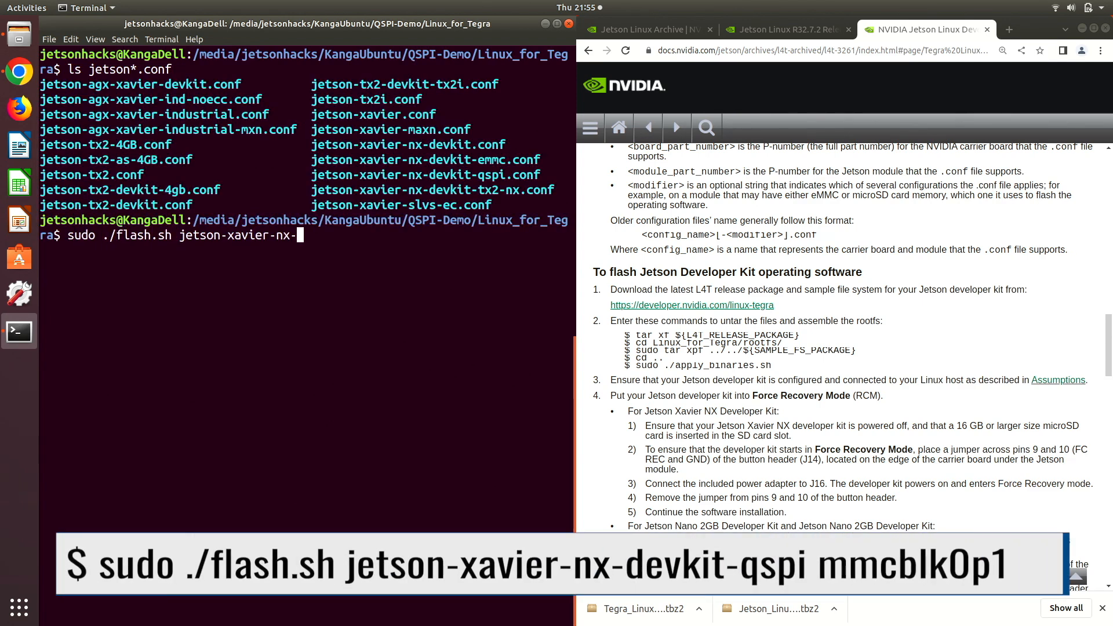
text(devkit-qspi mmcblk0)
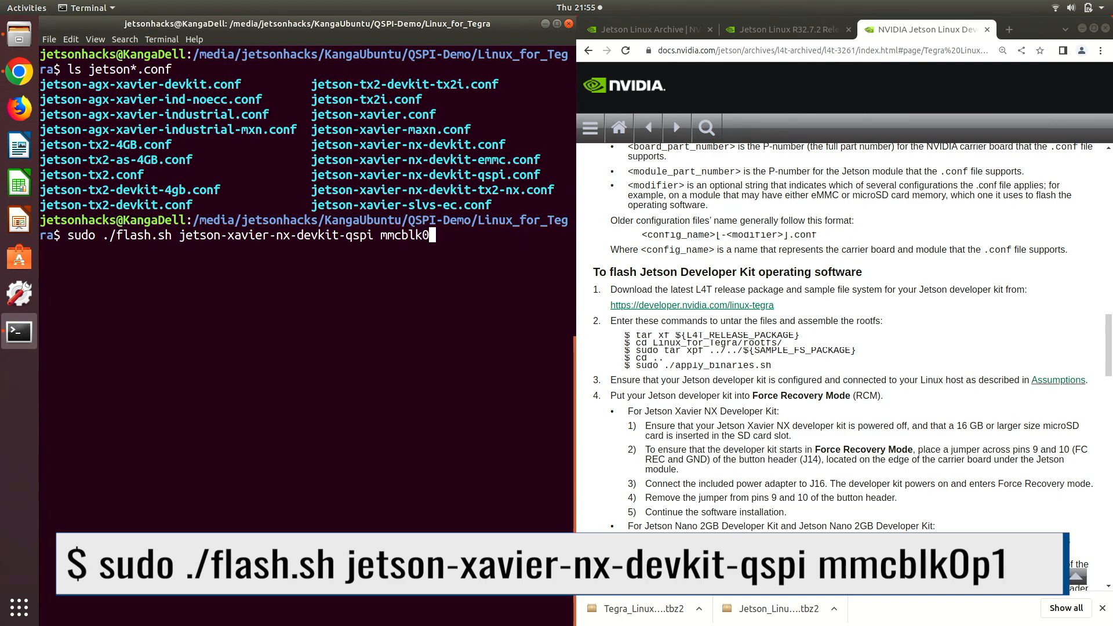
key(Return)
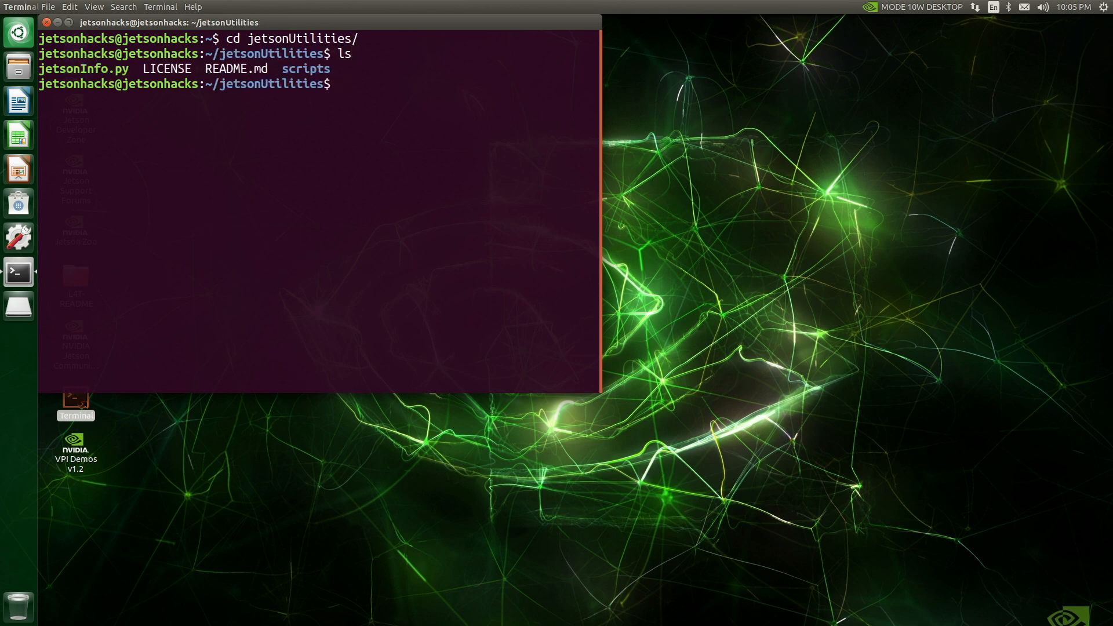
On the Jetson, run ./jetsonInfo.py, which reports L4T 32.7.1 with JetPack 4.6.1
text(./jetsonInfo.py)
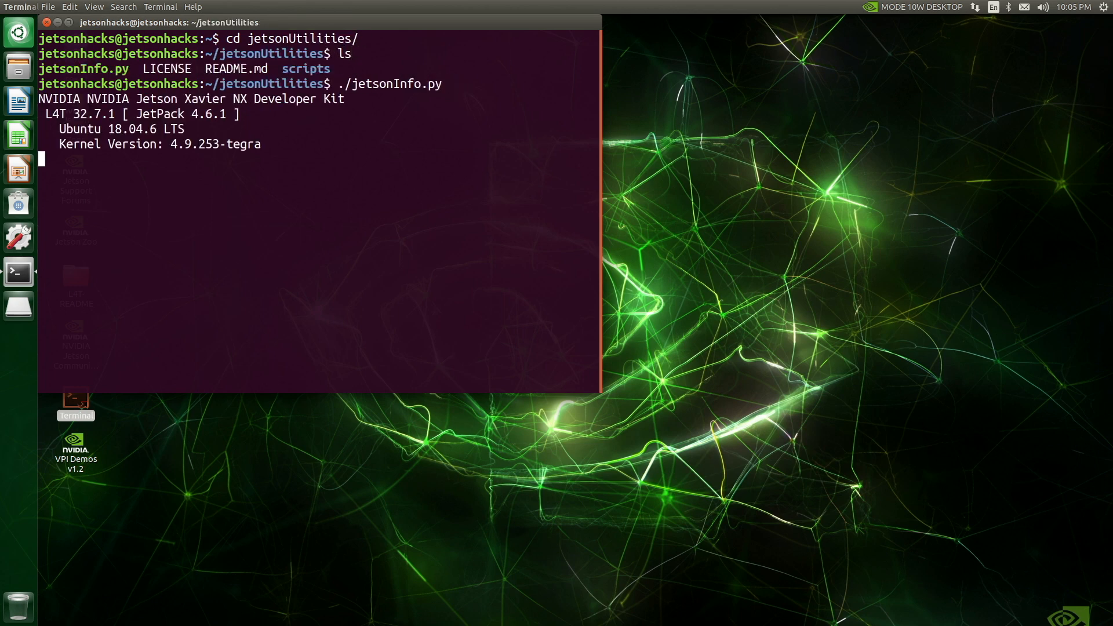